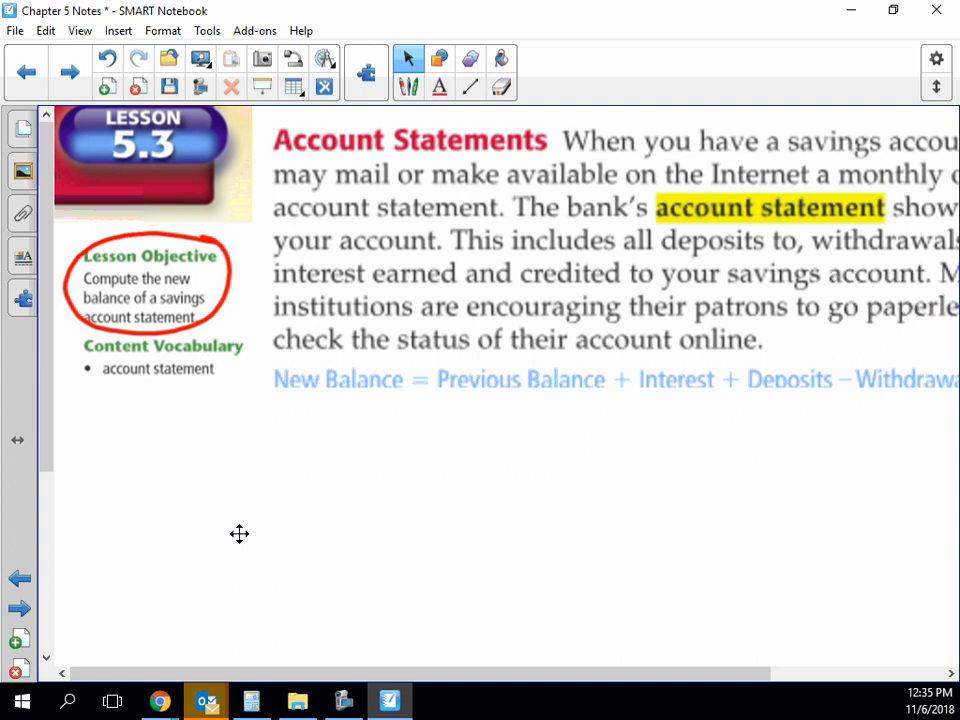
# - Scroll the page so the Account Statements paragraph is fully in view
pyautogui.hscroll(3)
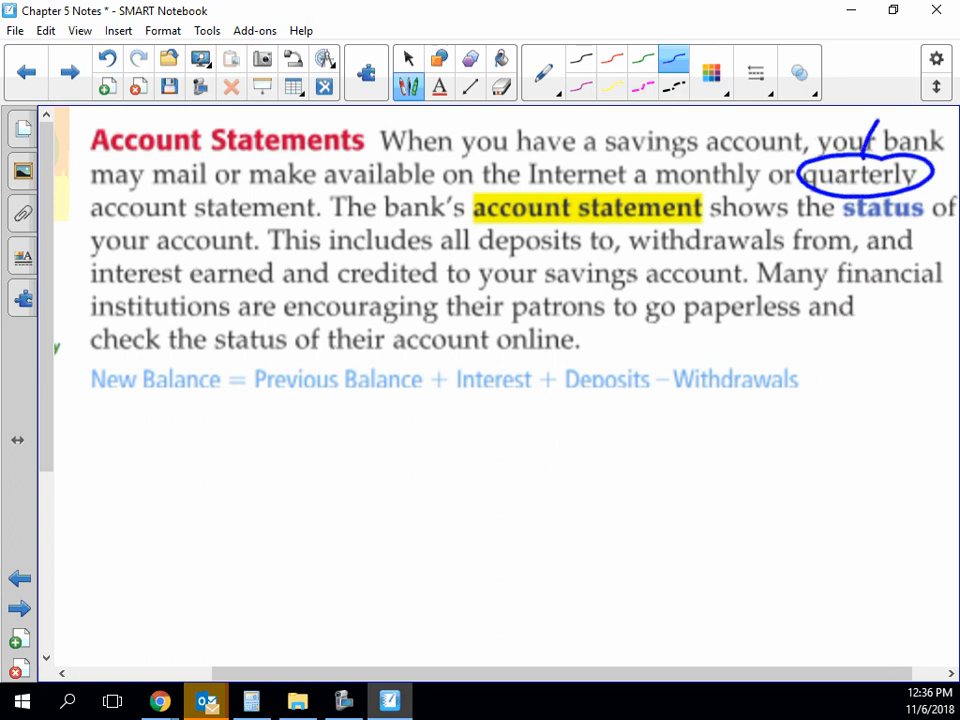
# - Loop 'account statement' and 'status' in blue ink, switching pen and select tools as needed
pyautogui.click(406, 58)
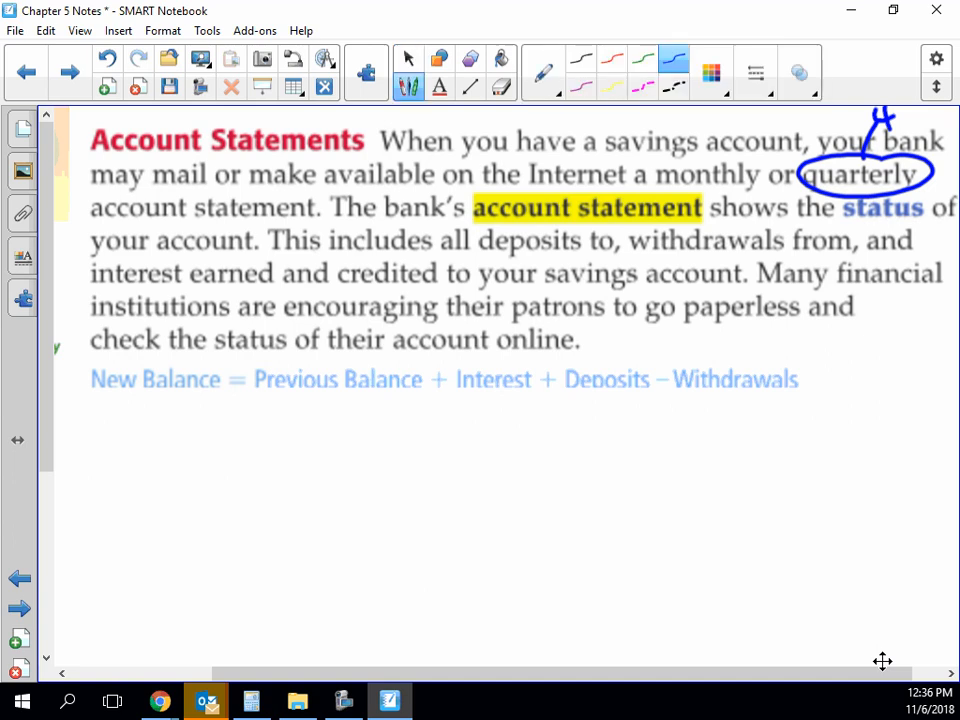
pyautogui.moveTo(472, 228); pyautogui.dragTo(700, 228)
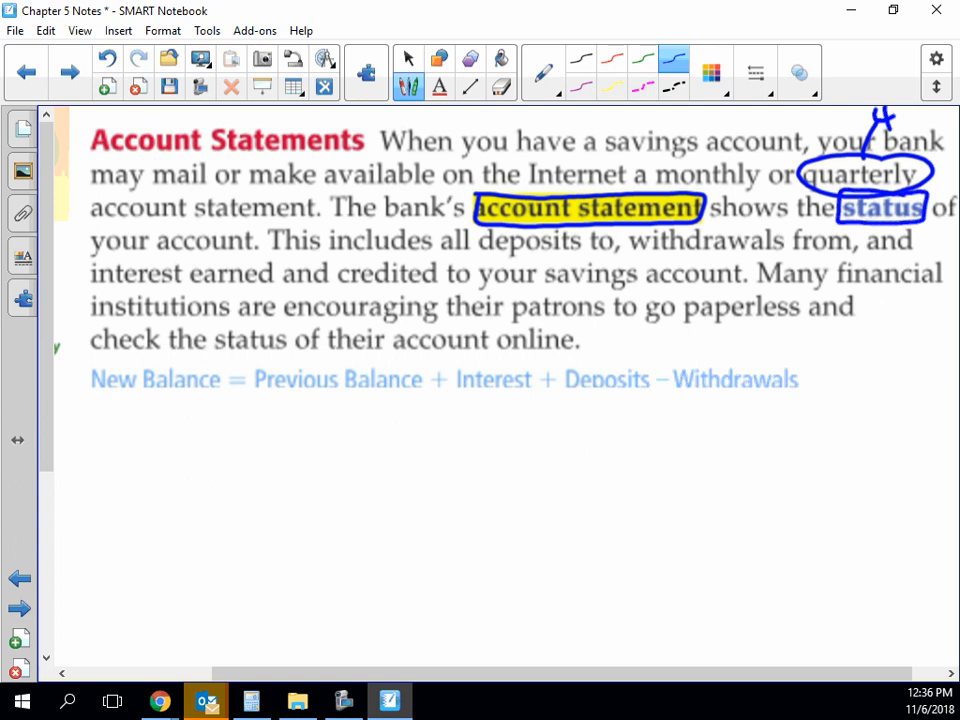
pyautogui.click(408, 58)
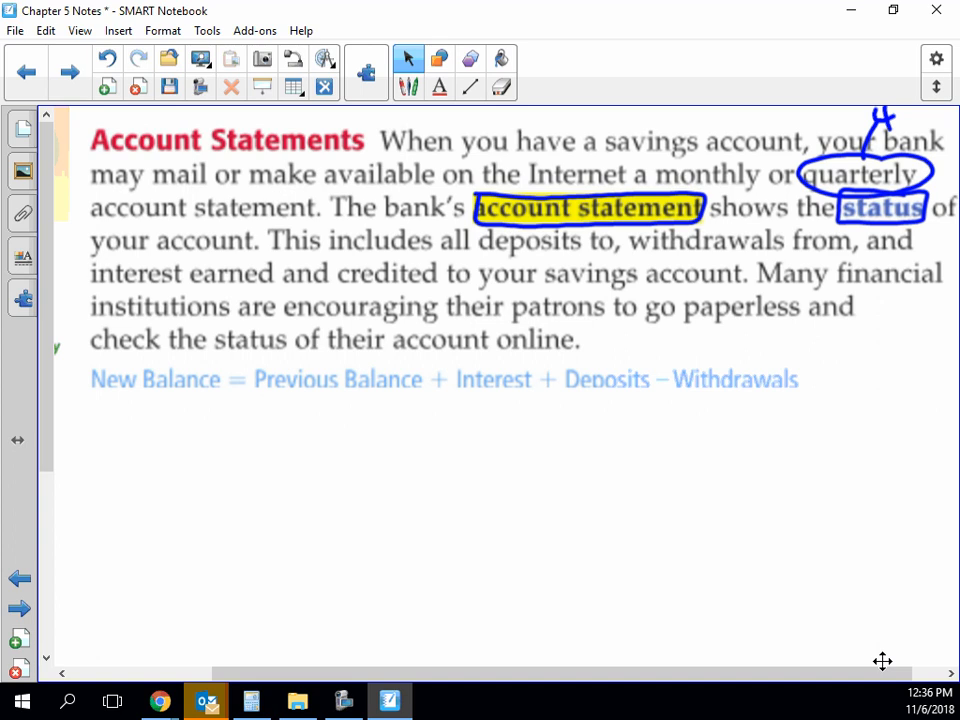
pyautogui.click(408, 58)
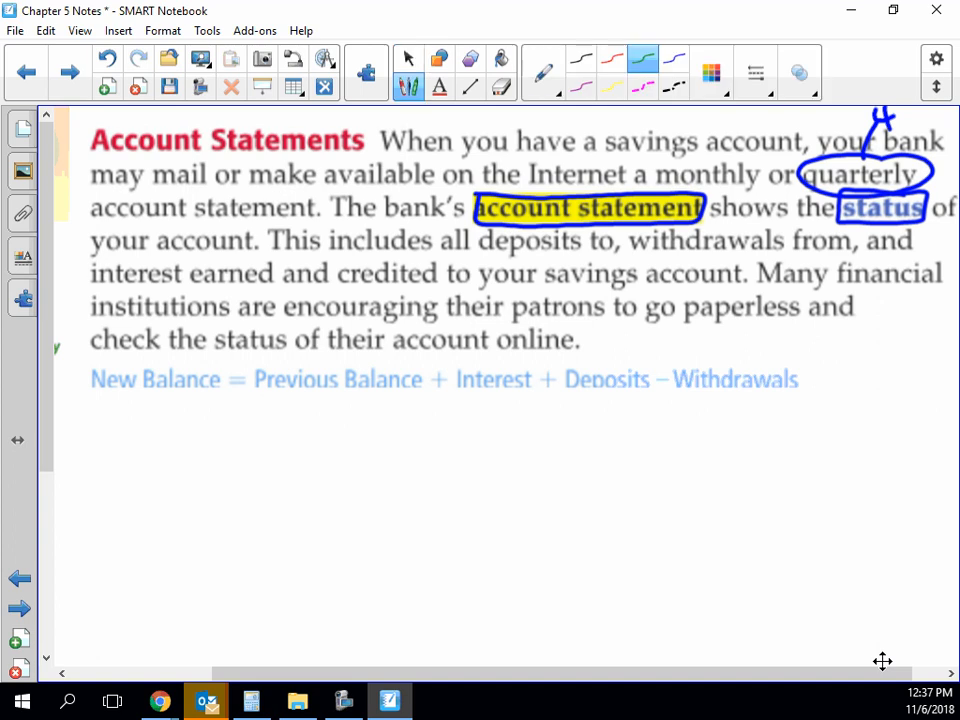
# - Box the New Balance formula in green ink and mark its plus and minus signs
pyautogui.moveTo(90, 360); pyautogui.dragTo(384, 356)
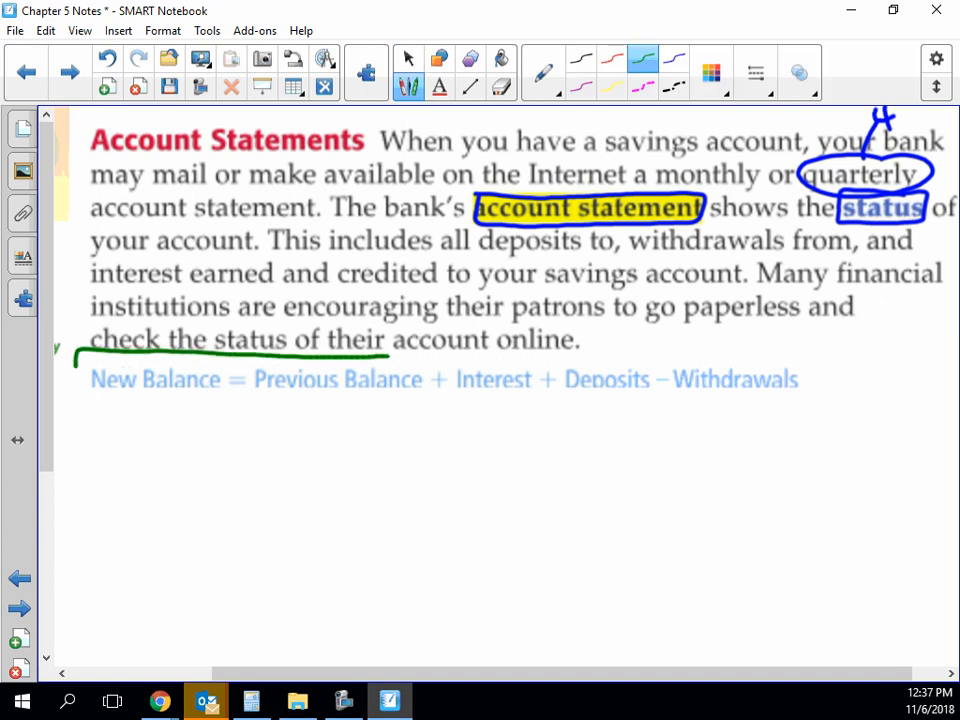
pyautogui.moveTo(76, 370); pyautogui.dragTo(656, 414)
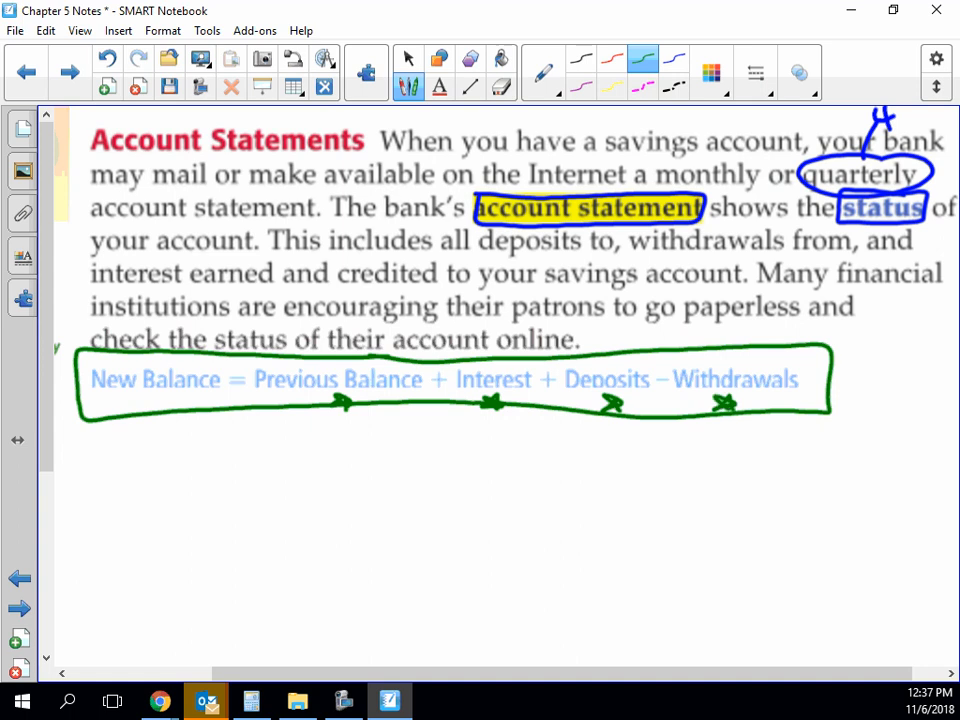
pyautogui.click(408, 58)
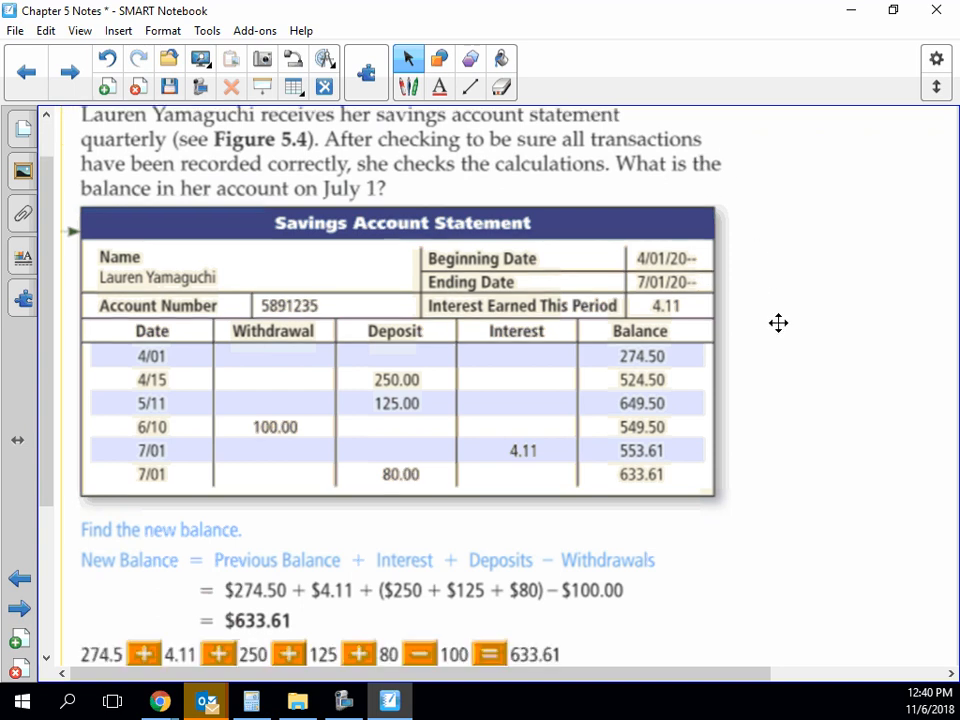
pyautogui.moveTo(680, 266)
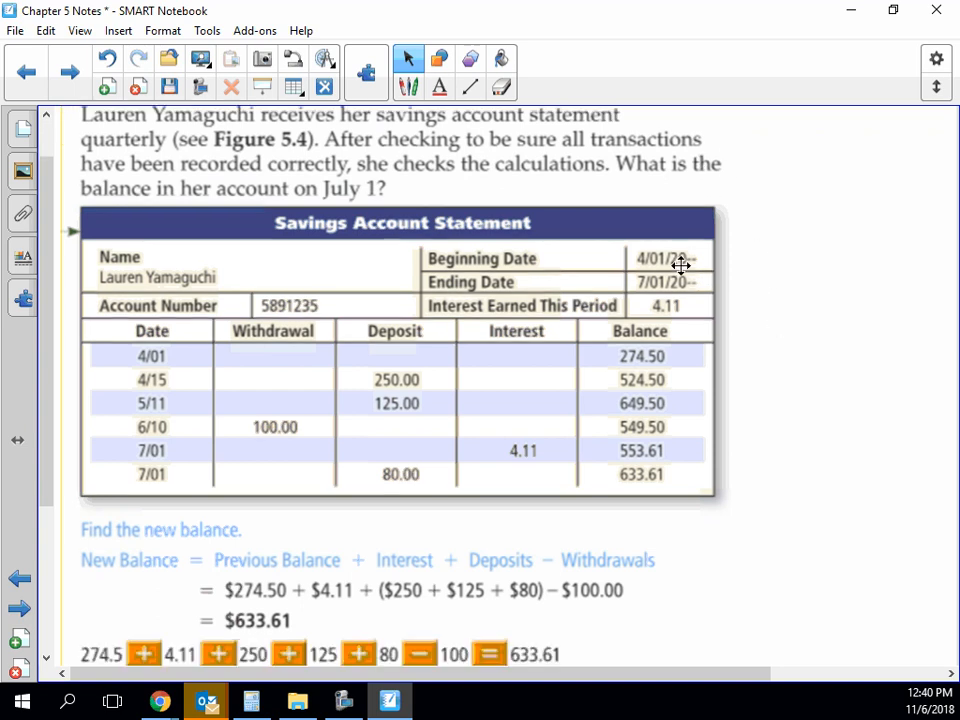
pyautogui.moveTo(892, 478)
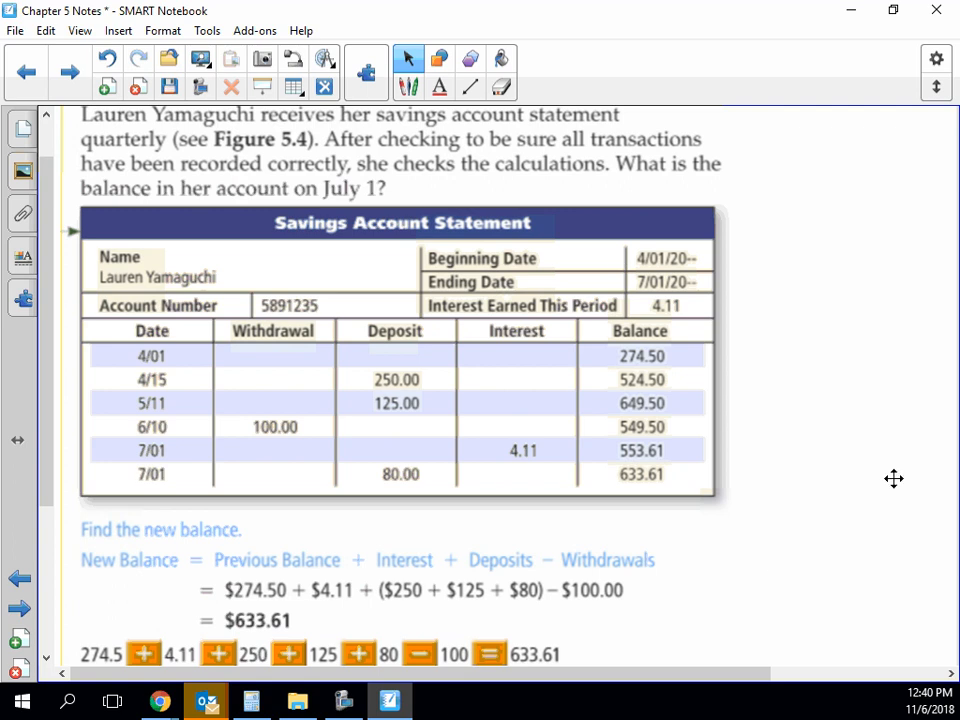
# - Scroll down so the statement table and the $633.61 calculation show together
pyautogui.scroll(-3)
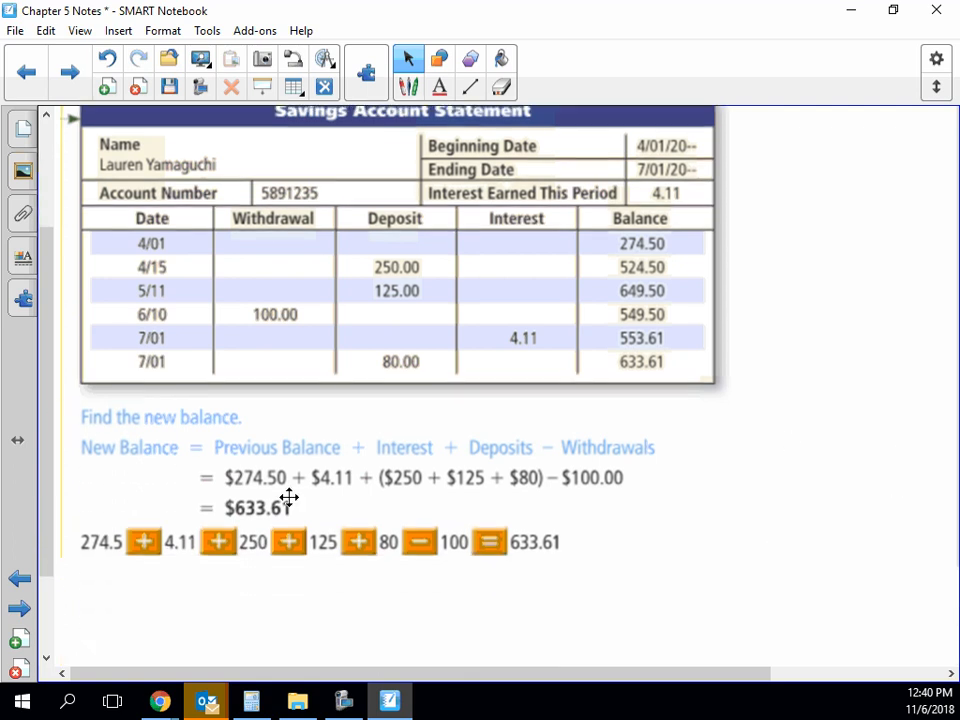
pyautogui.moveTo(630, 600)
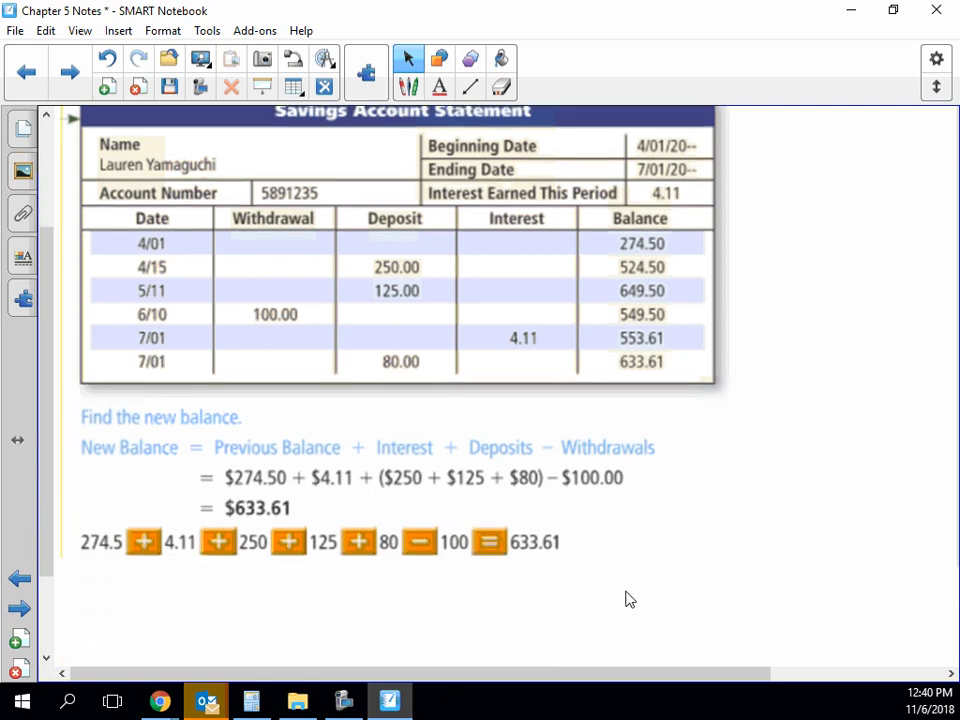
pyautogui.moveTo(578, 640)
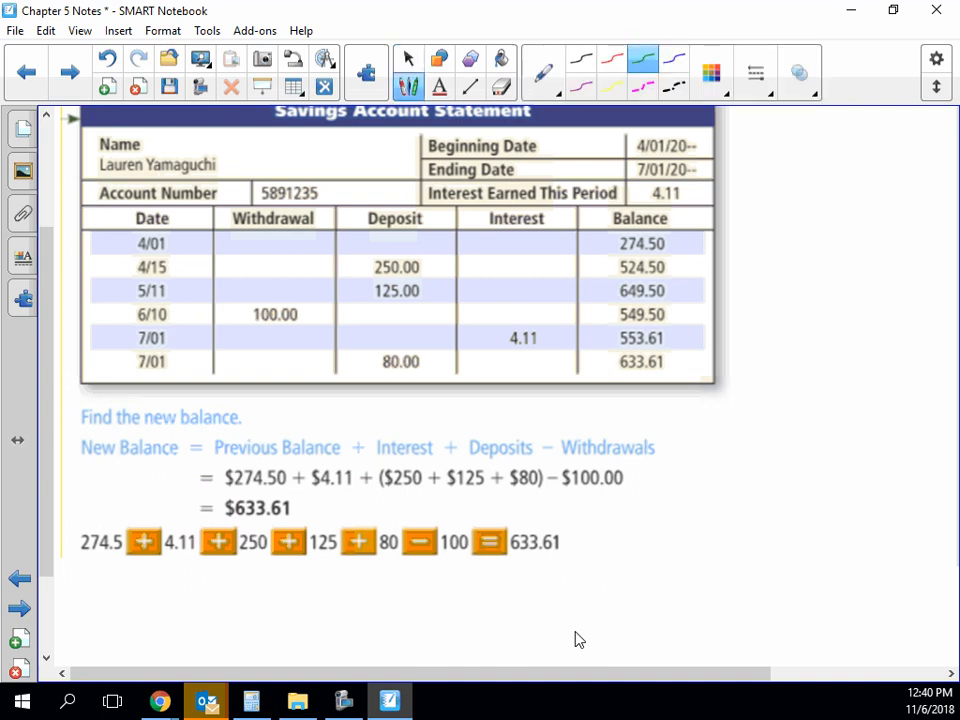
# - Link 274.50, 4.11 and 250.00 in the table to their places in the calculation, circling $633.61
pyautogui.moveTo(604, 256); pyautogui.dragTo(680, 244)
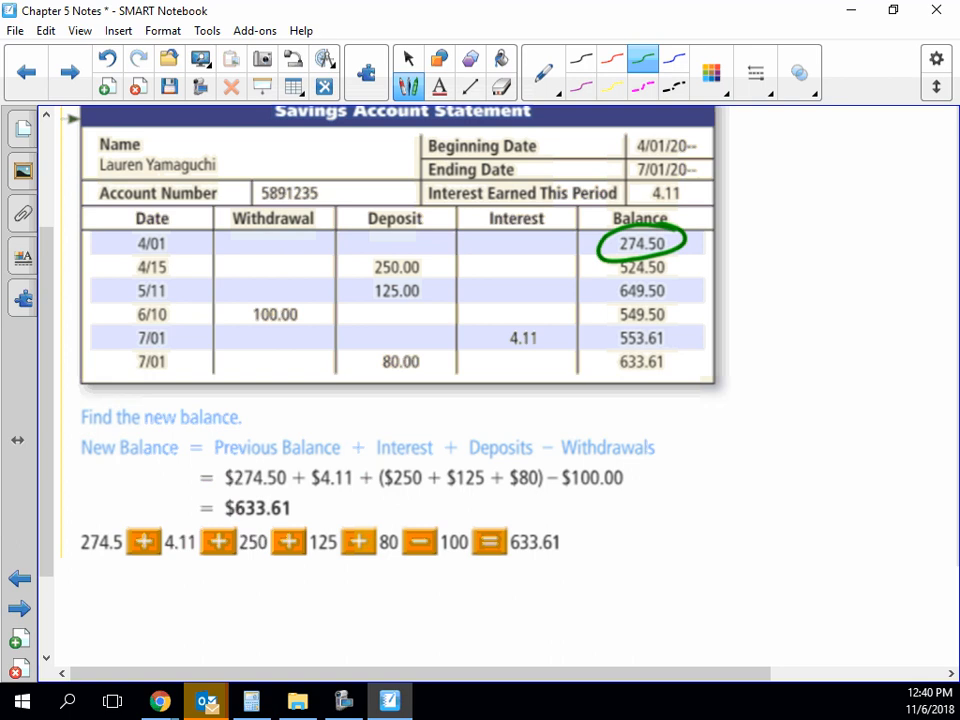
pyautogui.moveTo(232, 490); pyautogui.dragTo(284, 490)
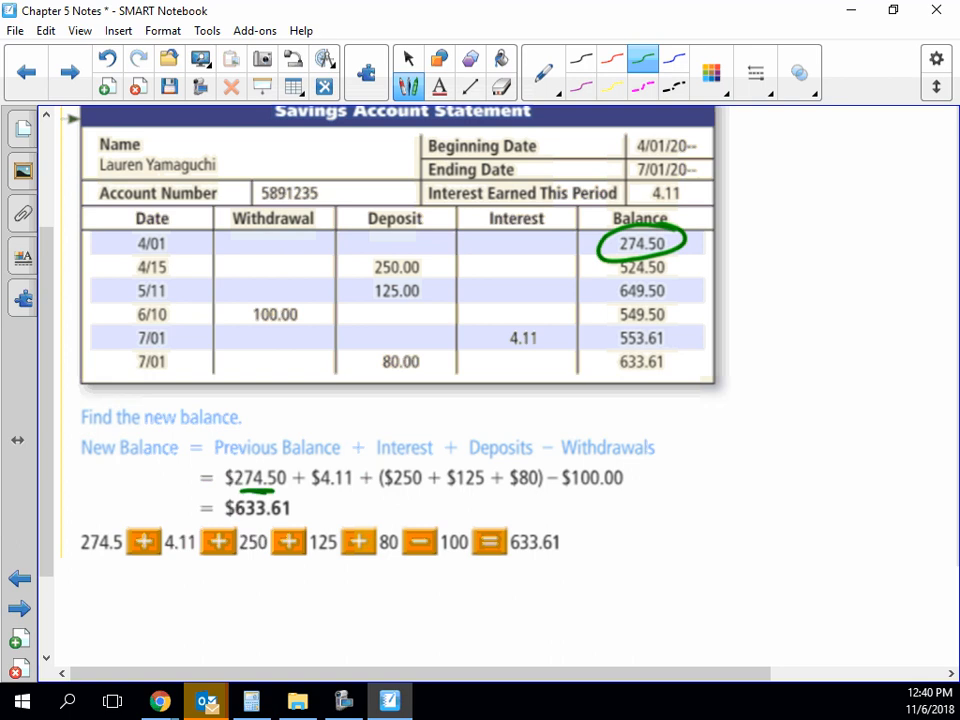
pyautogui.moveTo(650, 188); pyautogui.dragTo(684, 184)
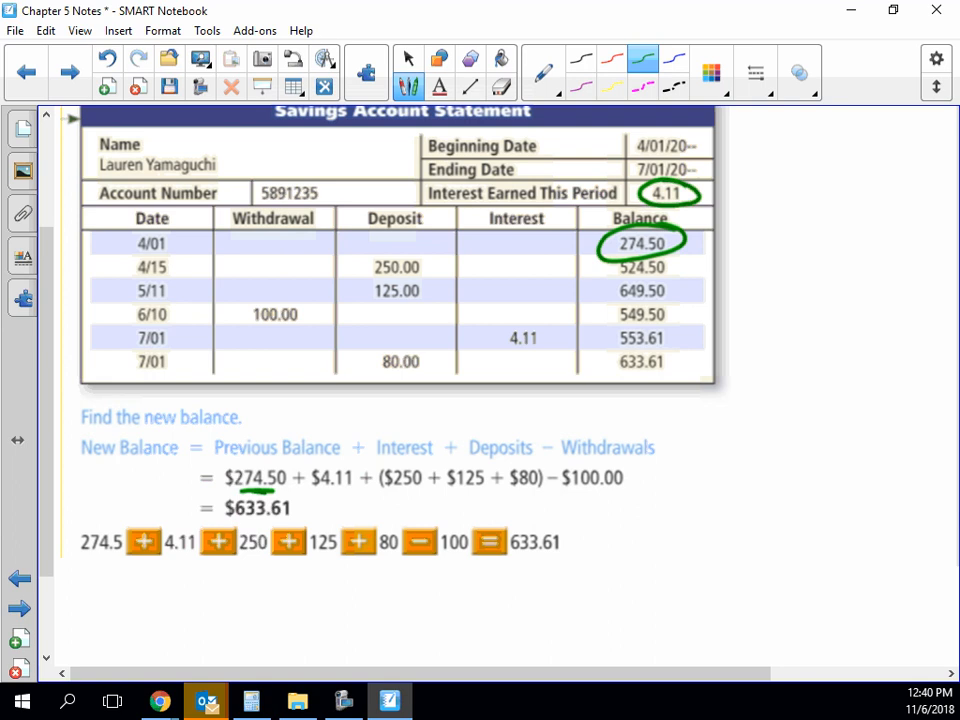
pyautogui.moveTo(316, 492); pyautogui.dragTo(340, 492)
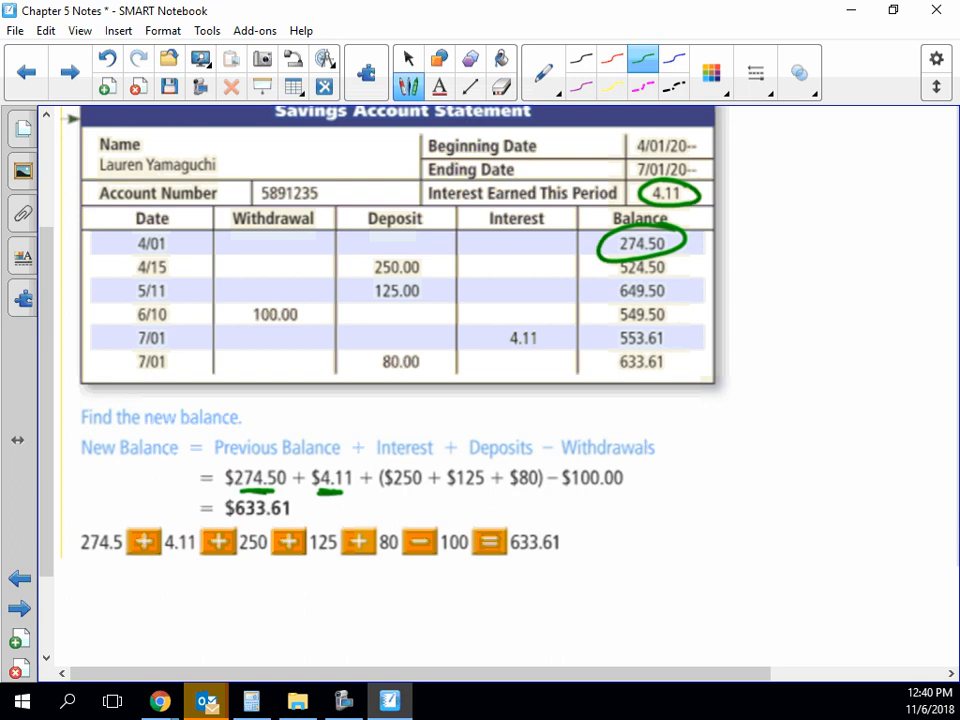
pyautogui.moveTo(360, 268); pyautogui.dragTo(400, 290)
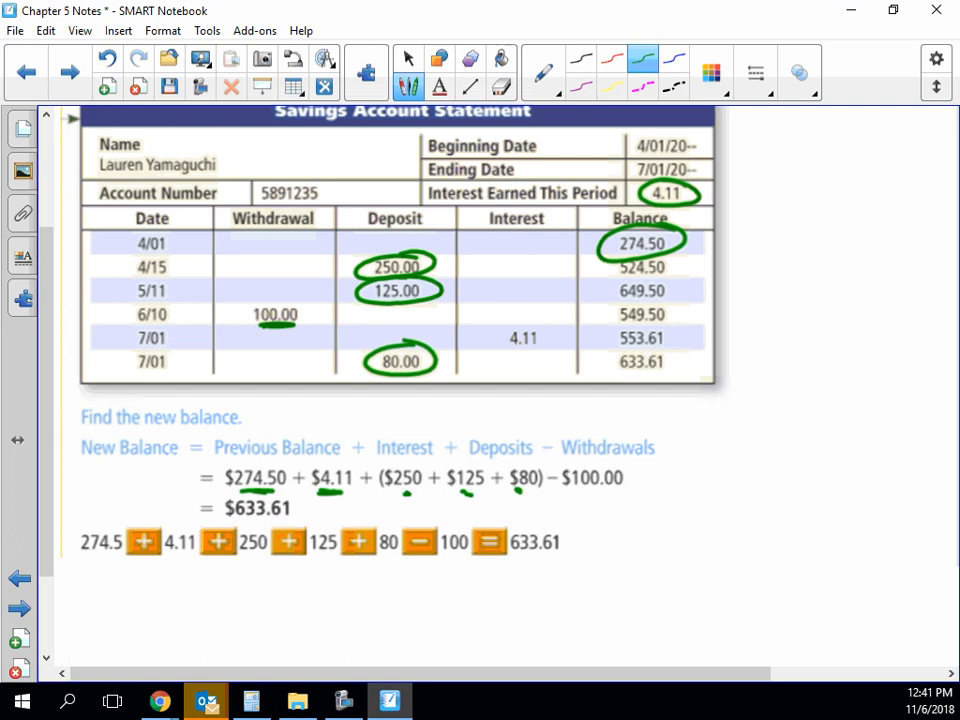
pyautogui.moveTo(564, 492); pyautogui.dragTo(622, 490)
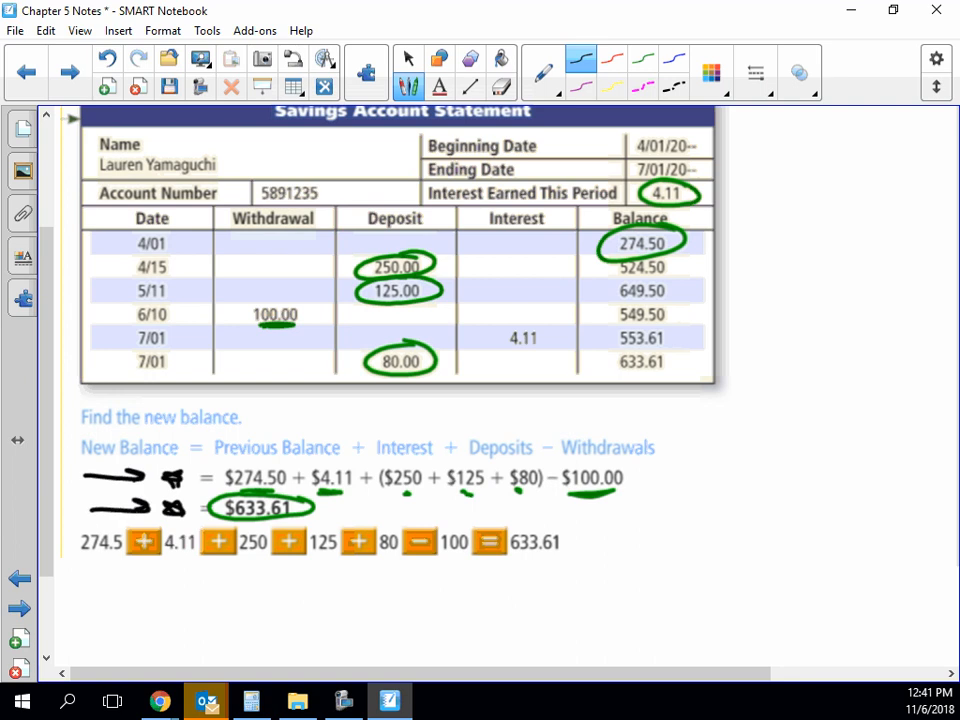
# - Circle 'method', 'simple interest' and 'principal' in green and add a mark beside simple interest
pyautogui.click(408, 58)
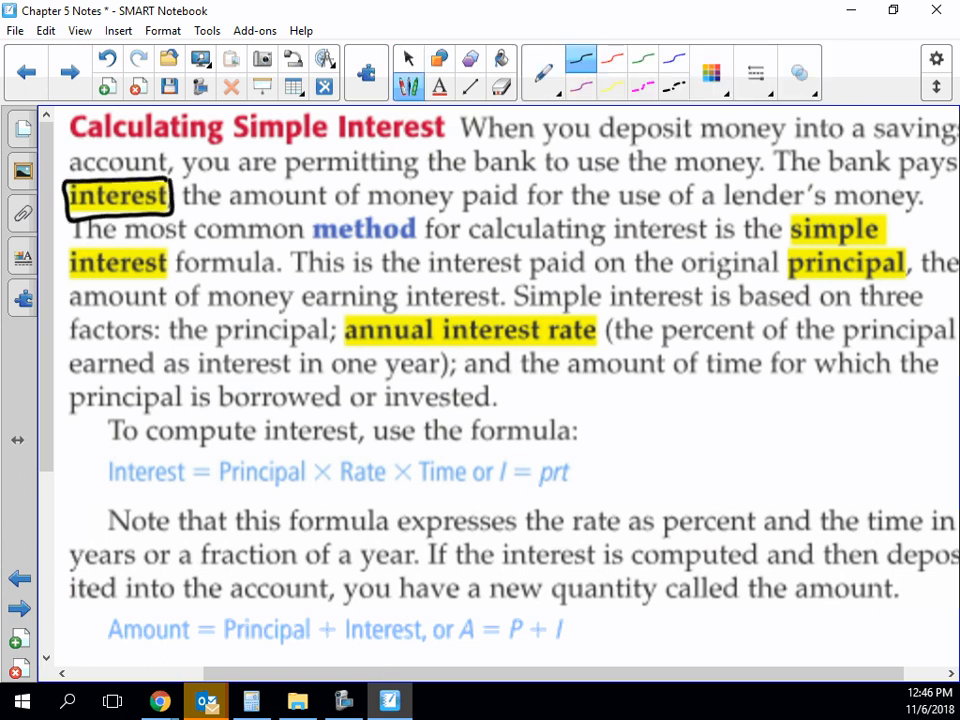
pyautogui.click(408, 58)
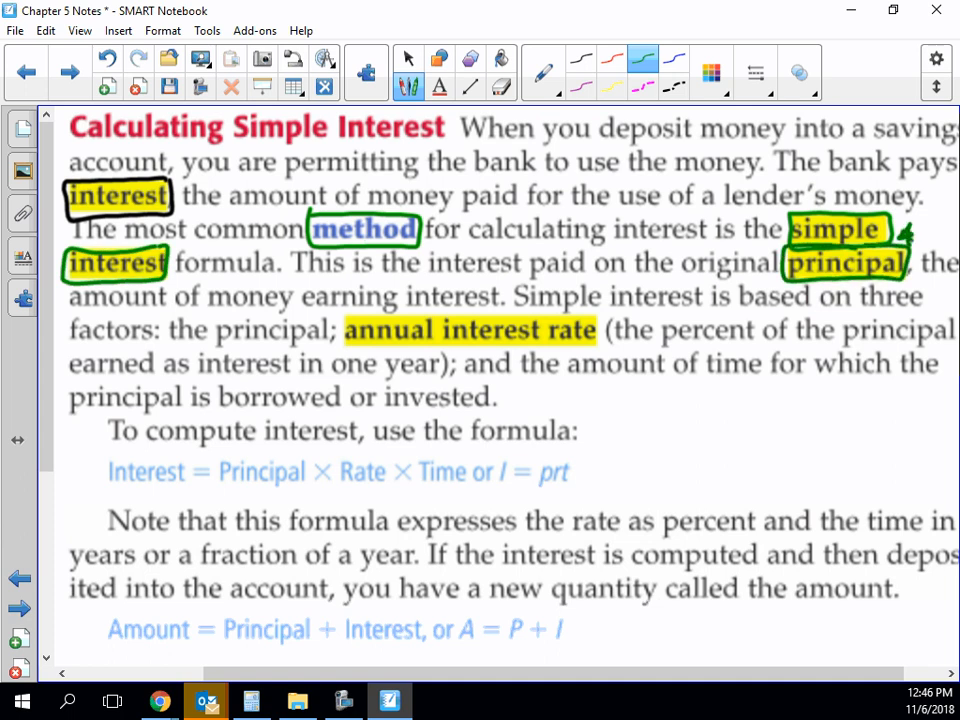
pyautogui.moveTo(900, 232); pyautogui.dragTo(936, 232)
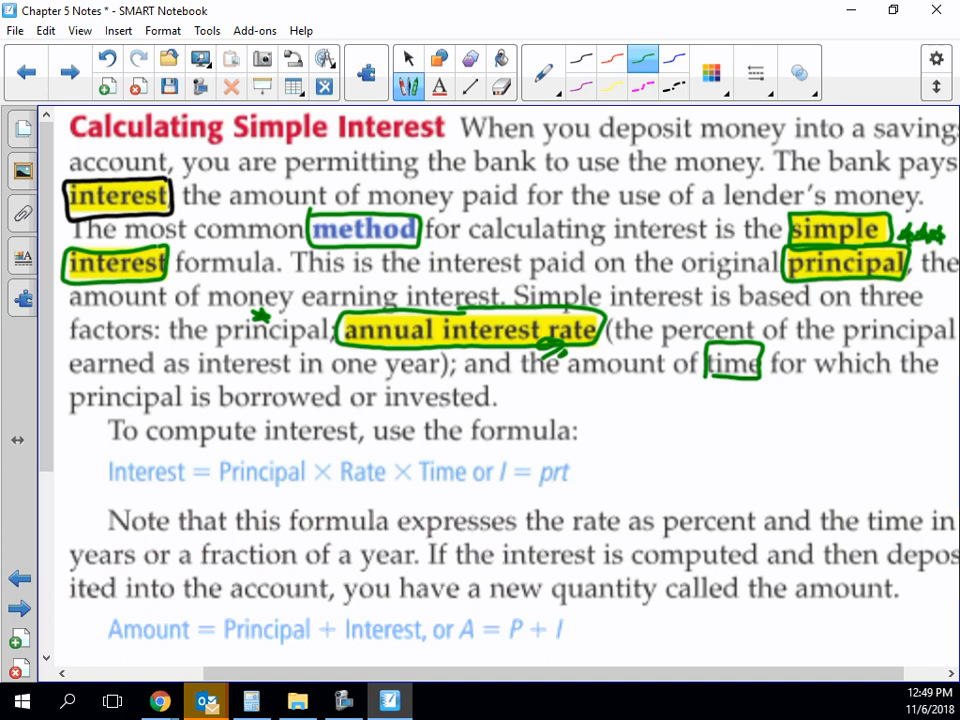
# - Box the formula Interest = Principal × Rate × Time (I = prt) in green and star it
pyautogui.moveTo(98, 496); pyautogui.dragTo(198, 500)
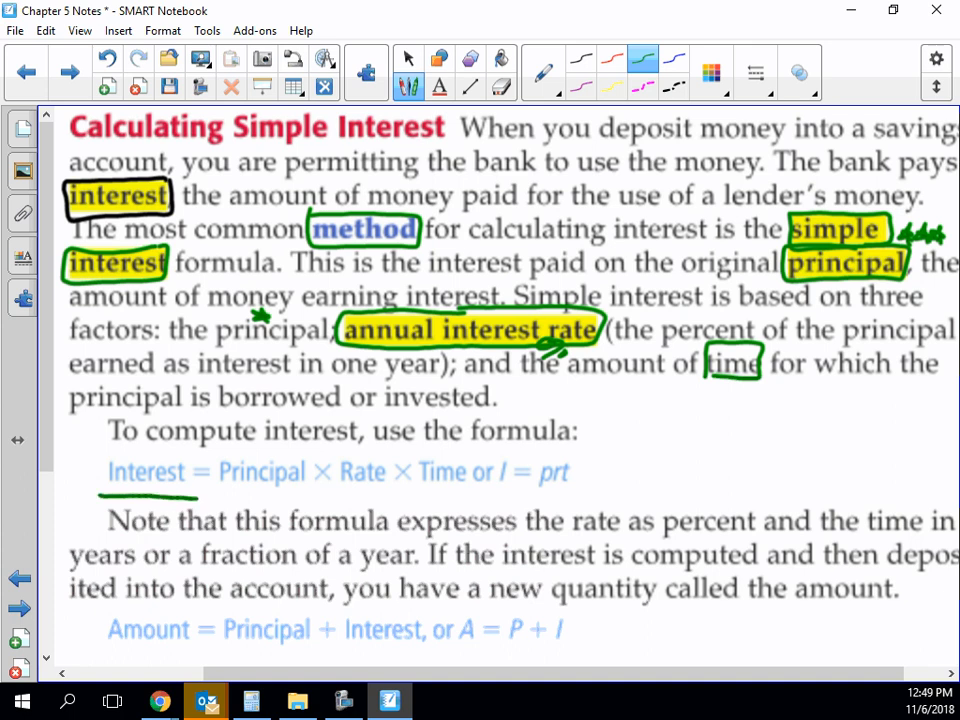
pyautogui.moveTo(192, 500); pyautogui.dragTo(524, 496)
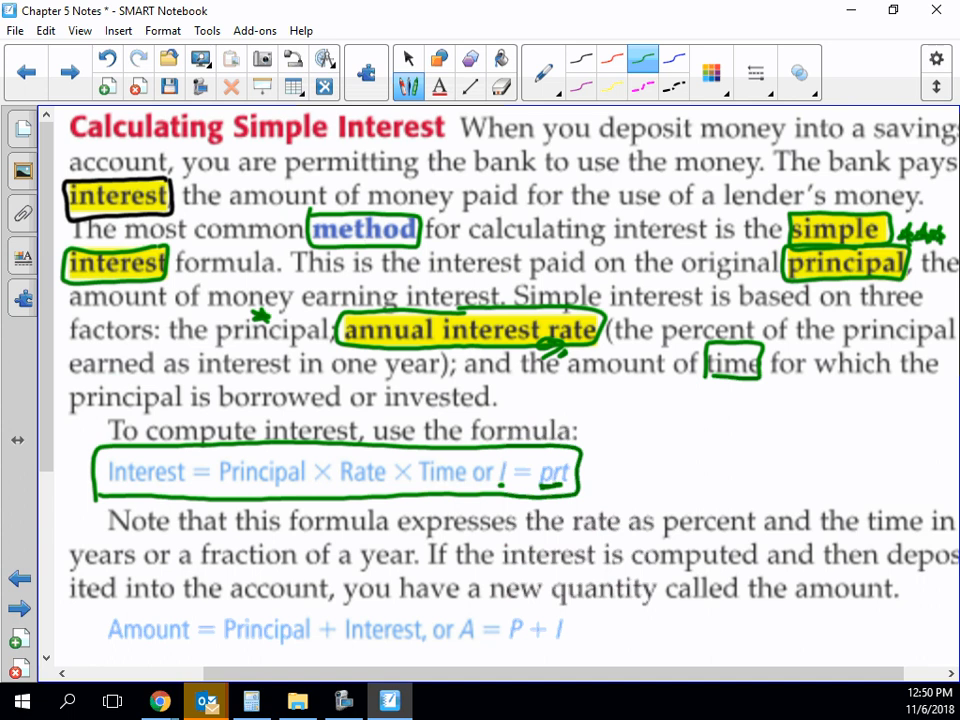
pyautogui.moveTo(600, 476); pyautogui.dragTo(630, 476)
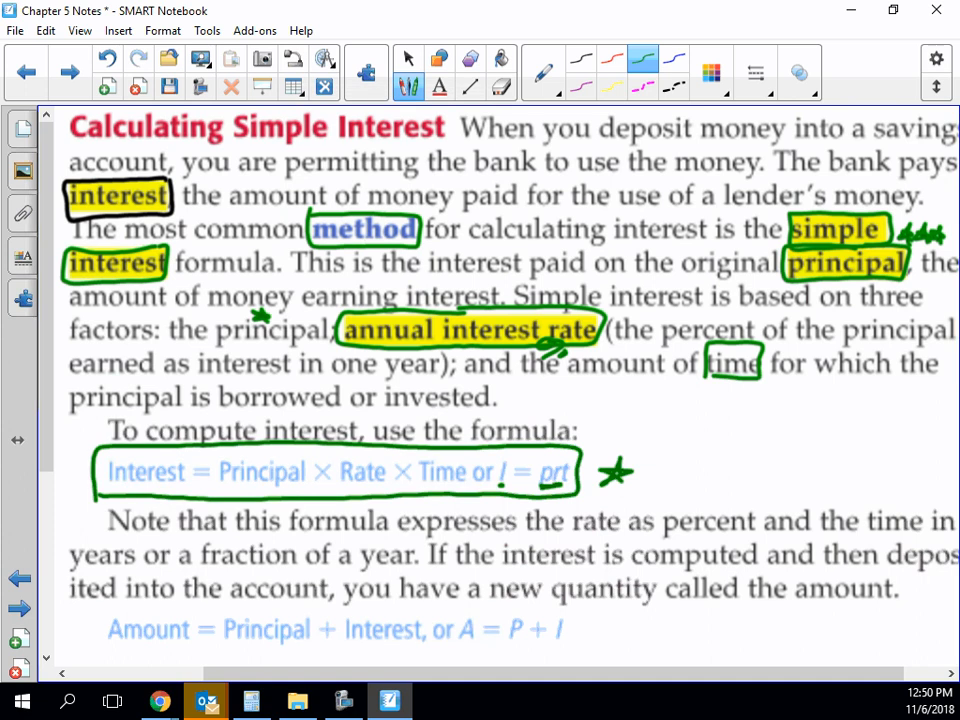
# - Underline Amount, Principal and Interest in the A = P + I formula in green
pyautogui.scroll(-3)
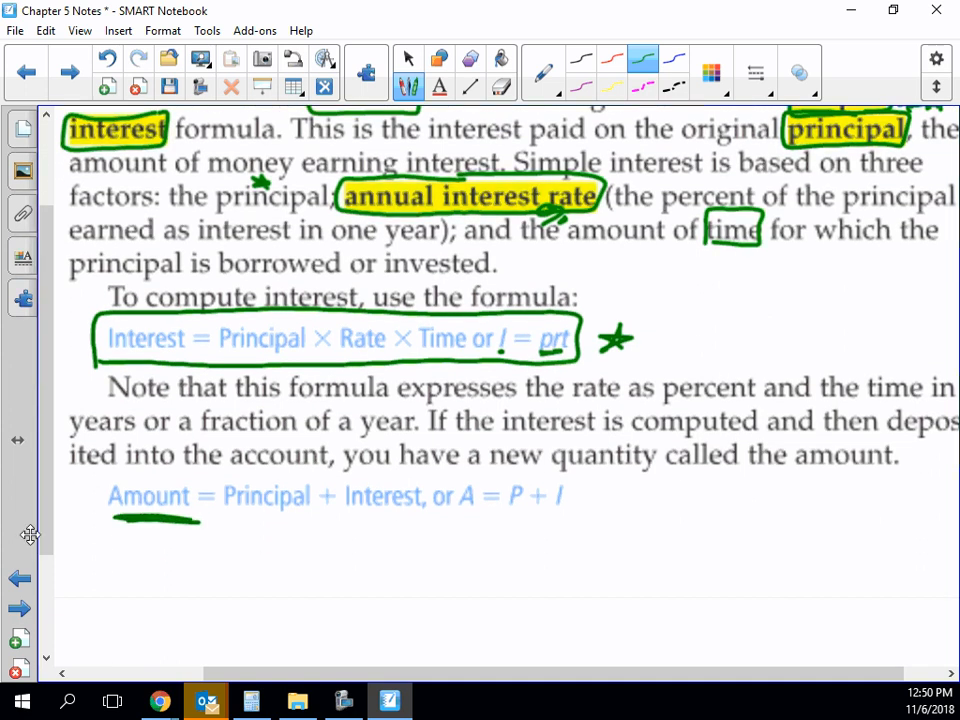
pyautogui.moveTo(222, 520); pyautogui.dragTo(308, 520)
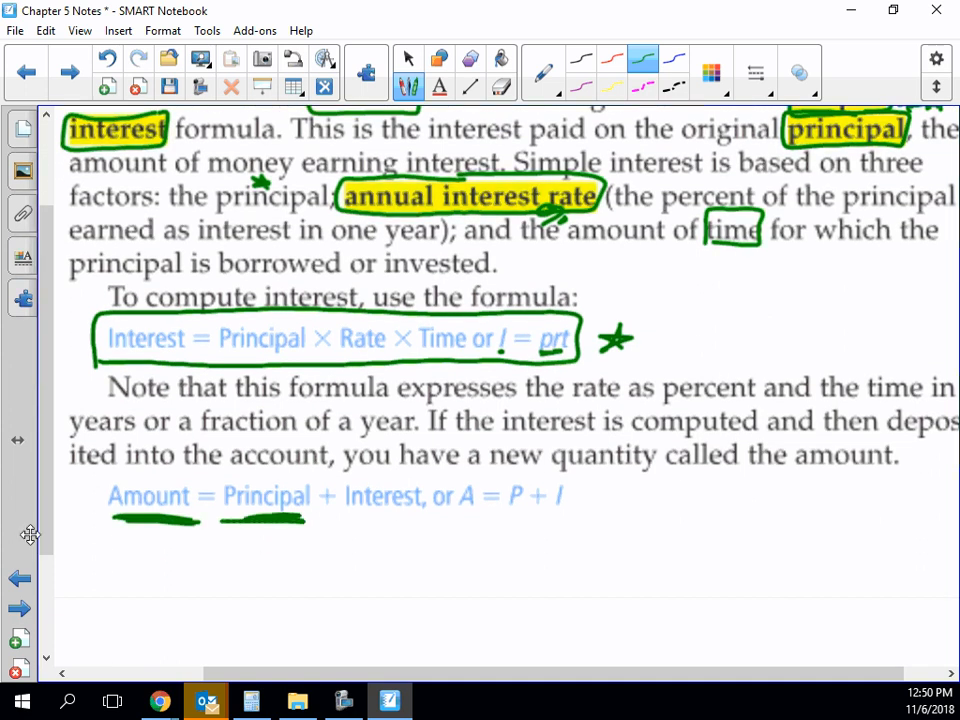
pyautogui.moveTo(344, 520); pyautogui.dragTo(416, 520)
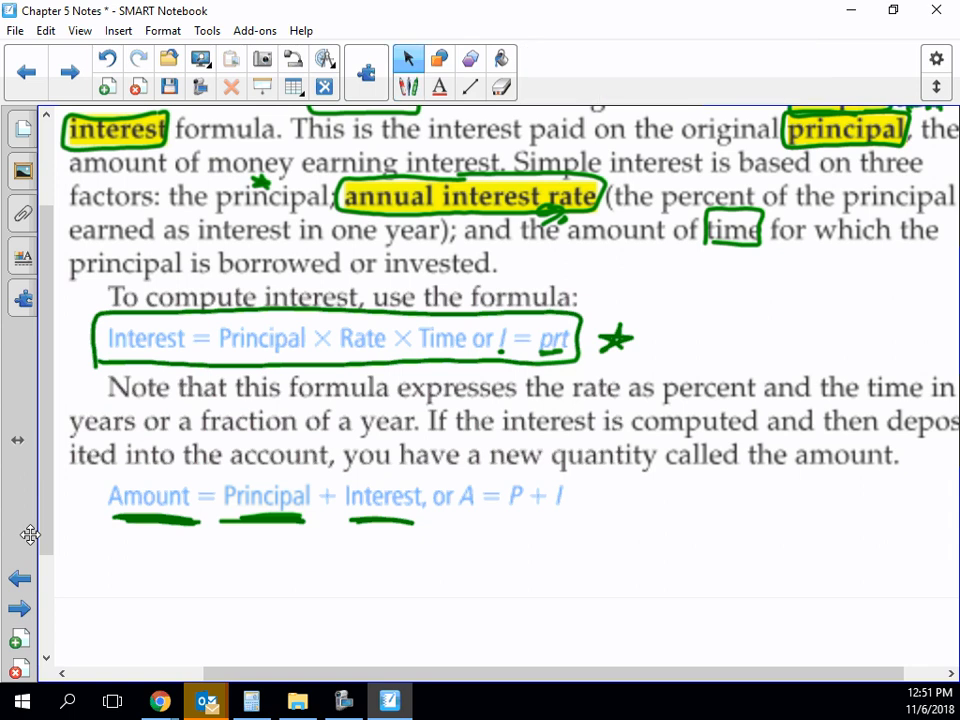
pyautogui.click(344, 700)
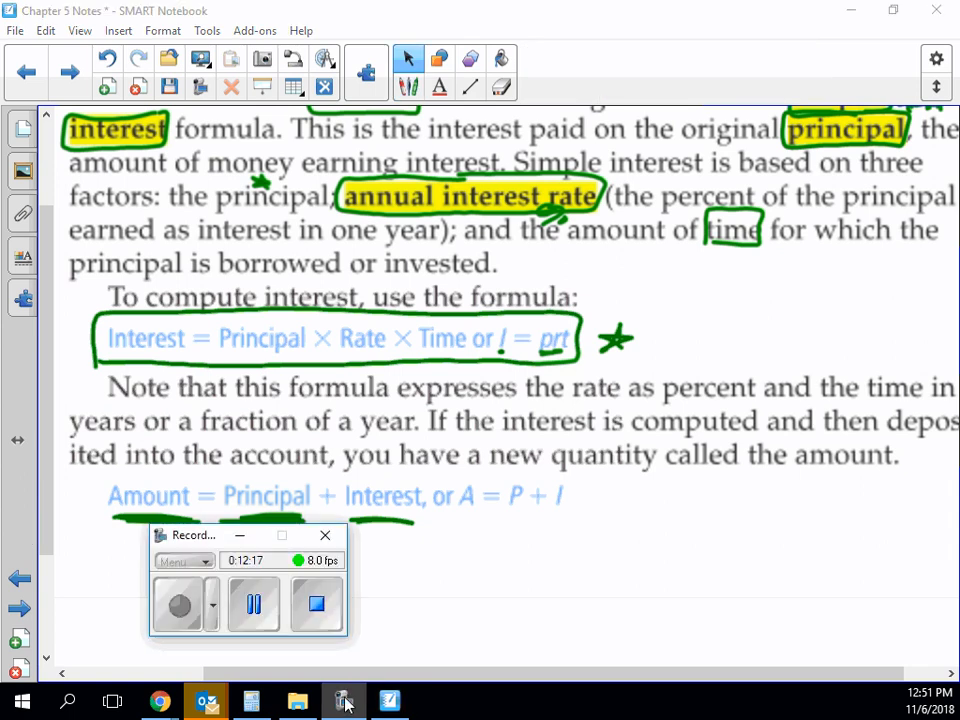
# - Circle 5.5% and write '3yrs' and 'I=9000×5.5%×3' under part (a), then bring up Calculator
pyautogui.scroll(-3)
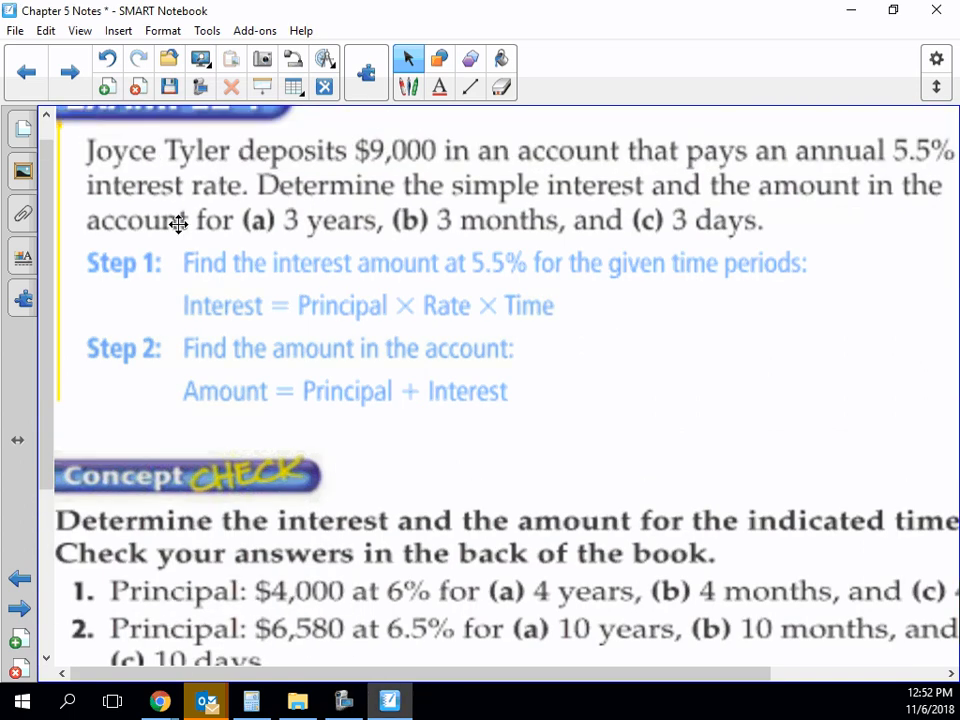
pyautogui.moveTo(260, 202)
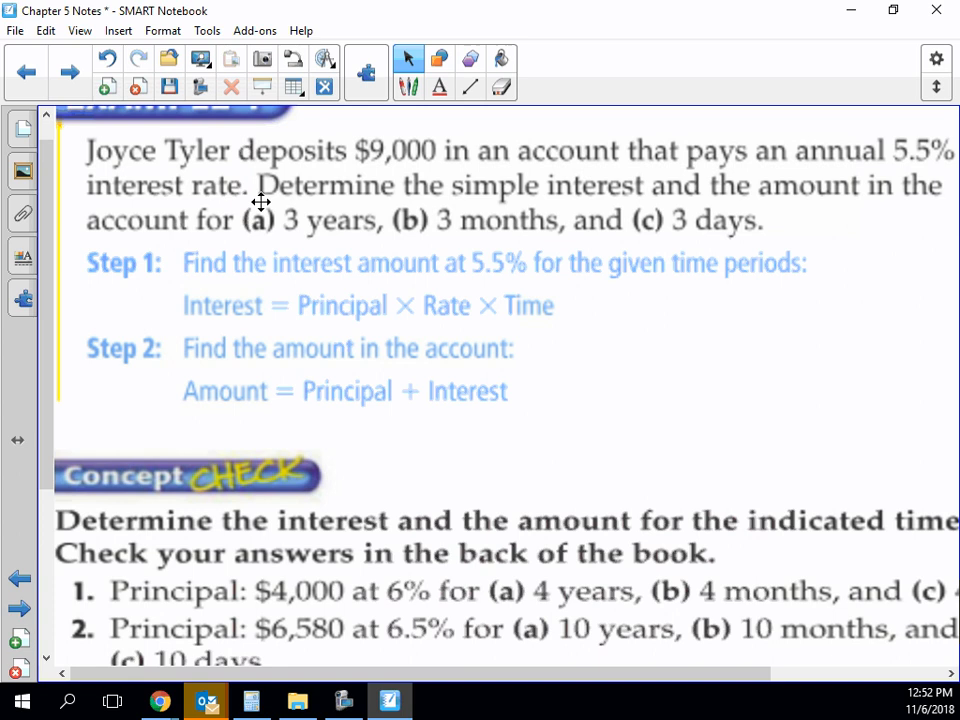
pyautogui.click(408, 88)
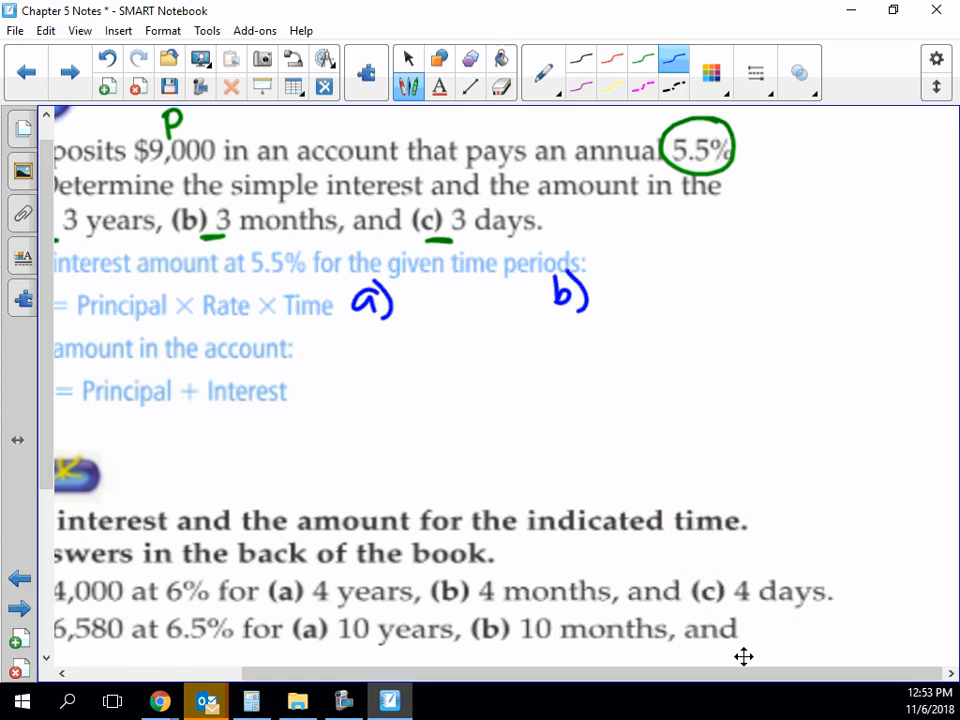
pyautogui.moveTo(730, 276); pyautogui.dragTo(770, 320)
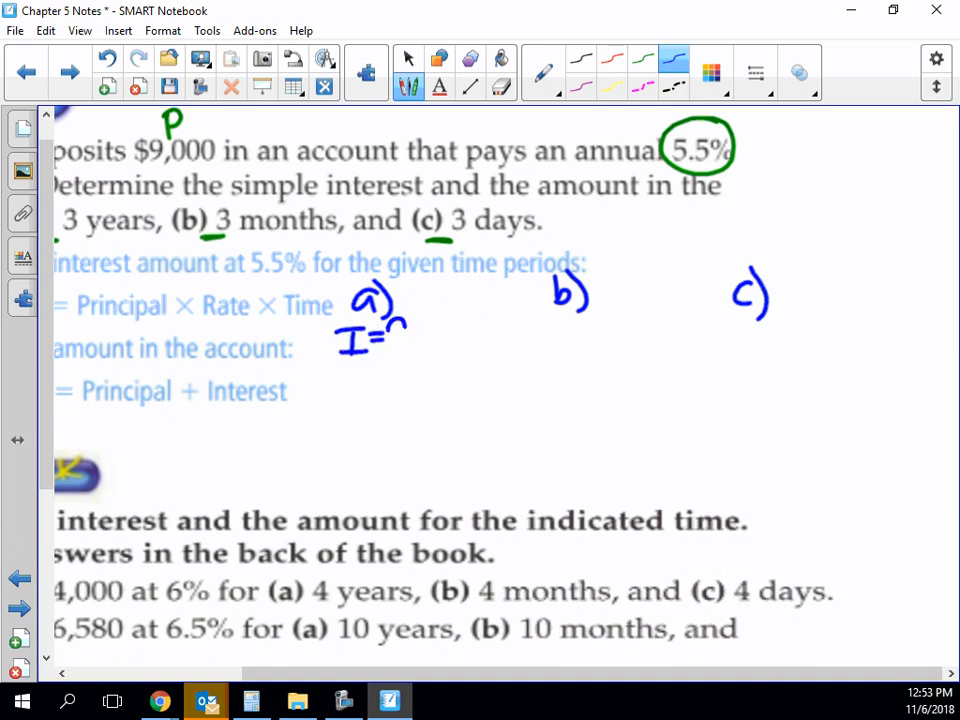
pyautogui.moveTo(390, 336); pyautogui.dragTo(450, 336)
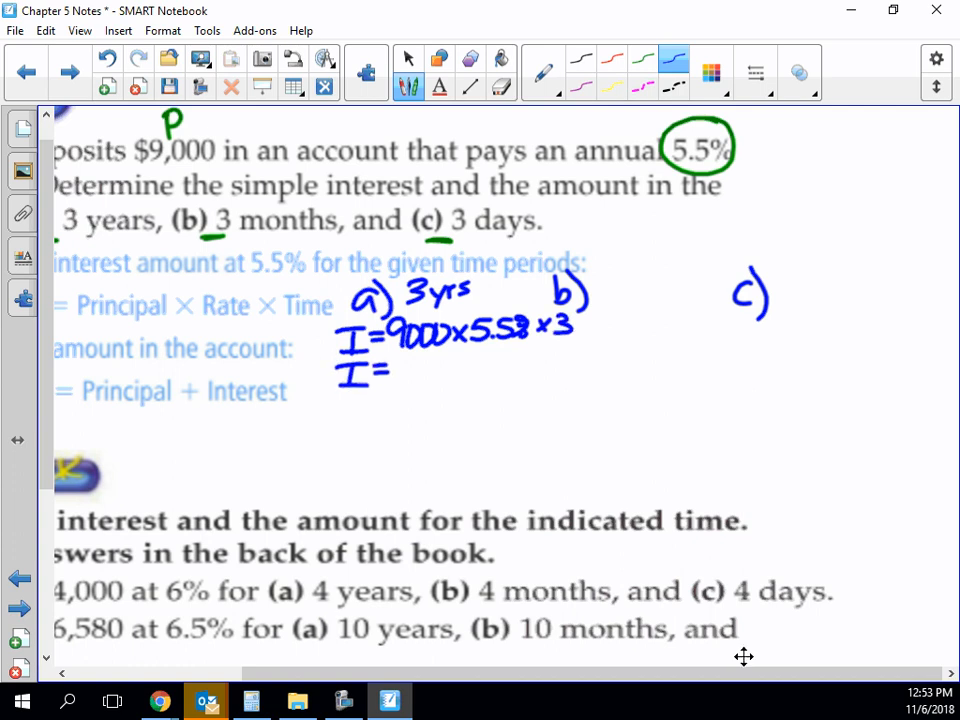
pyautogui.click(252, 700)
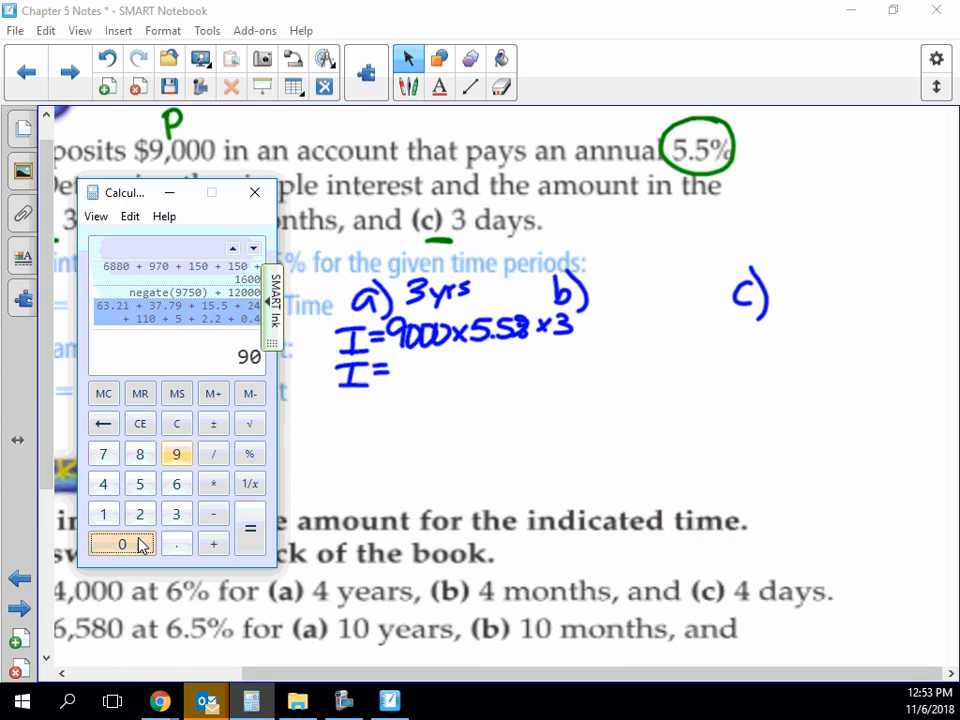
# - Compute 9000 × 0.055 × 3 = 1485 in Calculator and write I = $1485 under part (a)
pyautogui.click(122, 544)
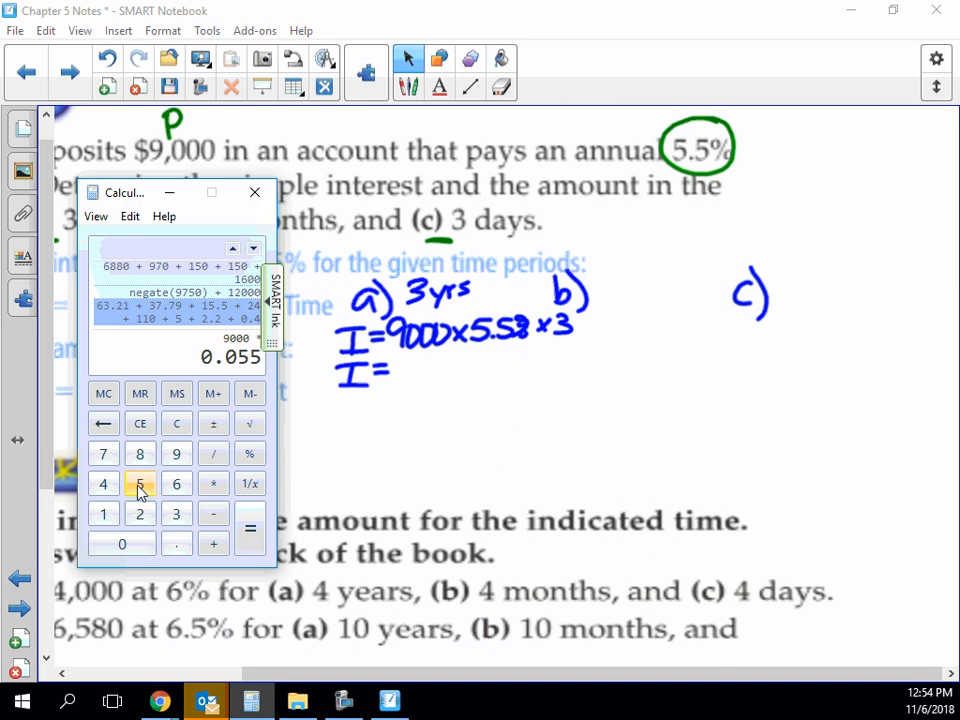
pyautogui.click(212, 482)
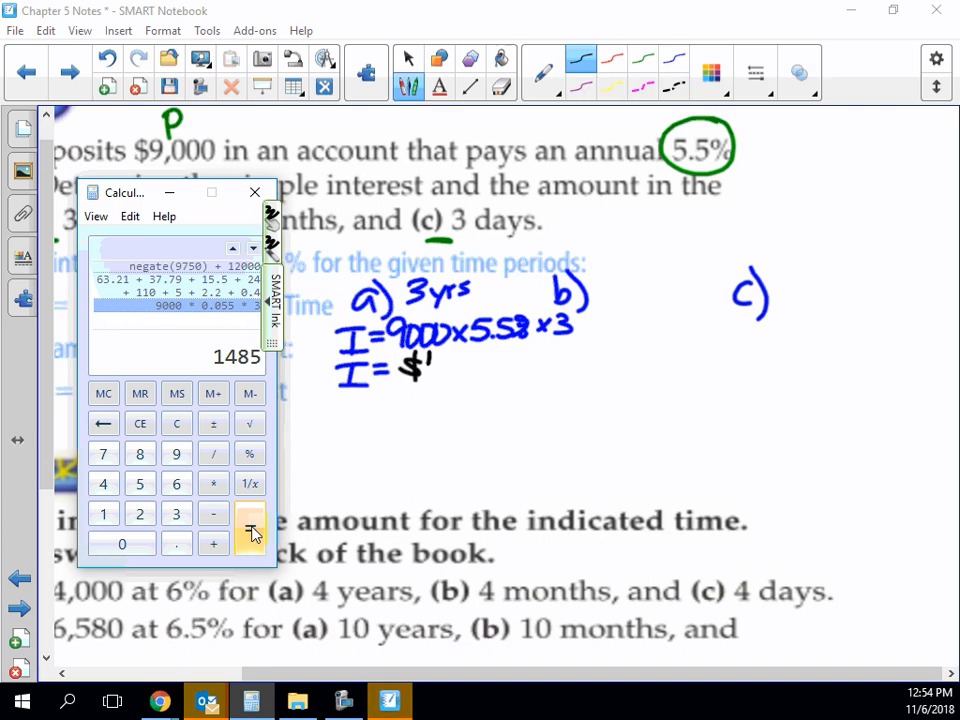
pyautogui.moveTo(416, 364); pyautogui.dragTo(490, 364)
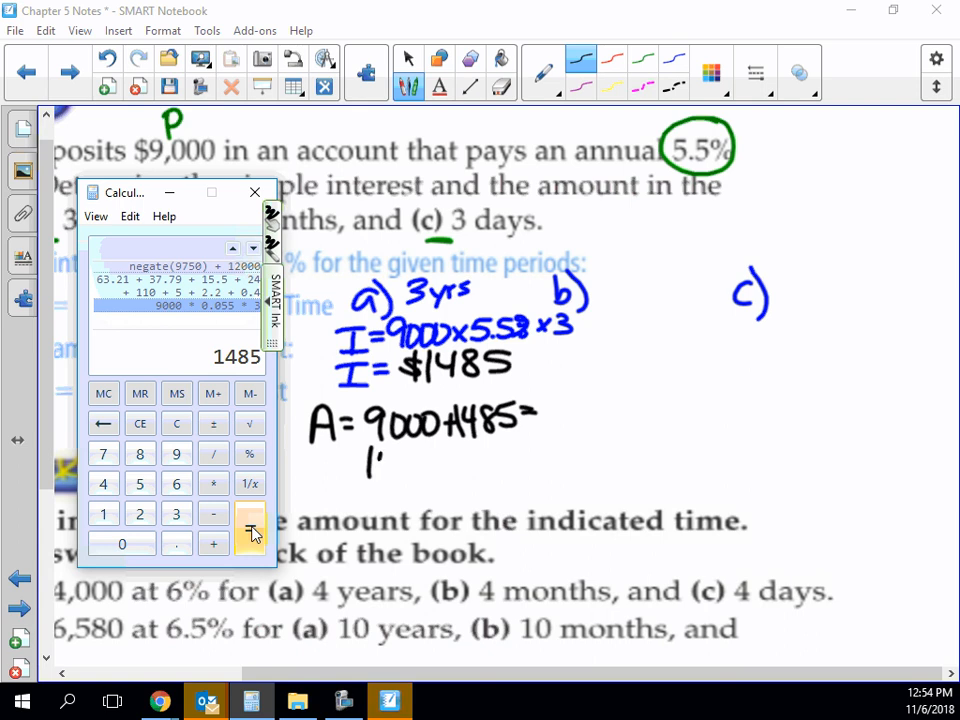
# - Write part (a)'s total amount A = 9000 + 1485 = $10,485
pyautogui.moveTo(376, 460); pyautogui.dragTo(440, 464)
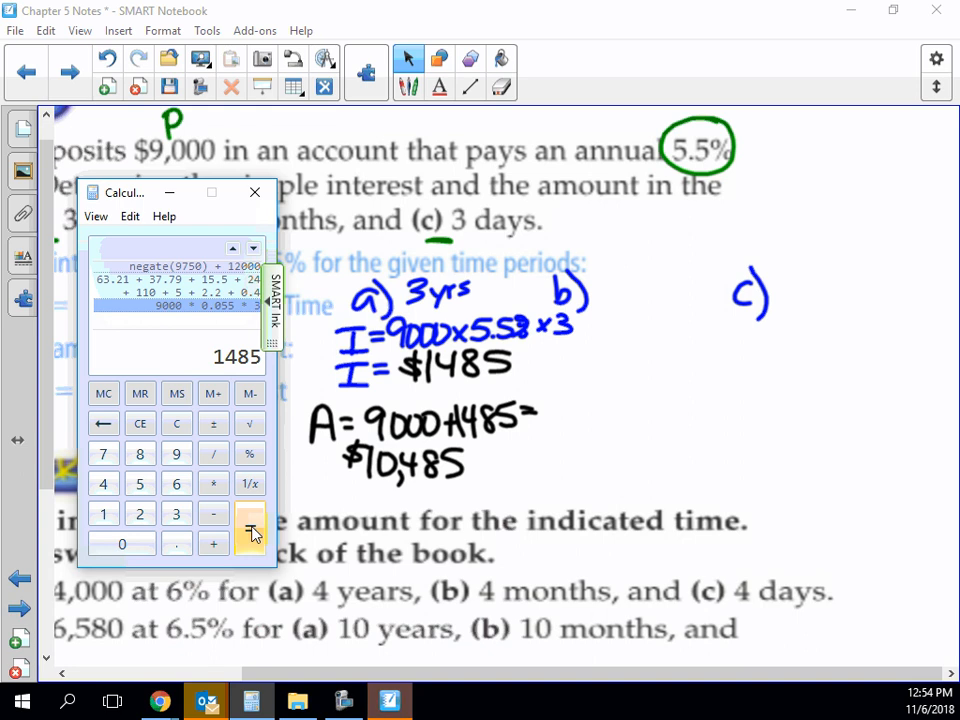
pyautogui.click(344, 700)
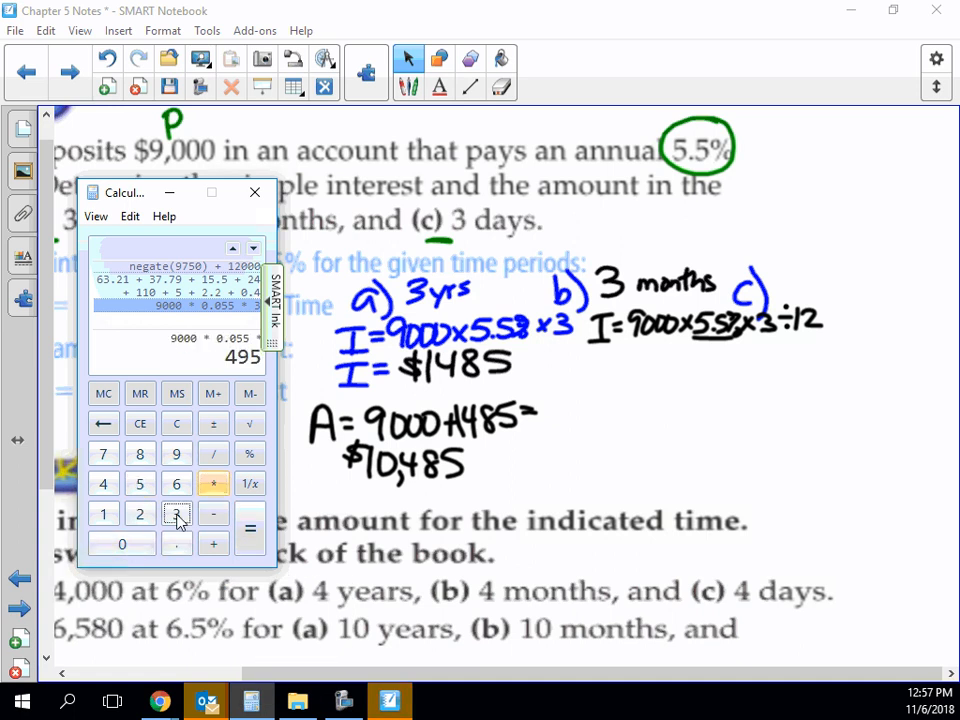
# - Enter × 3 in the Calculator for part (b)'s three-month interest on 9000 at 5.5%
pyautogui.click(176, 512)
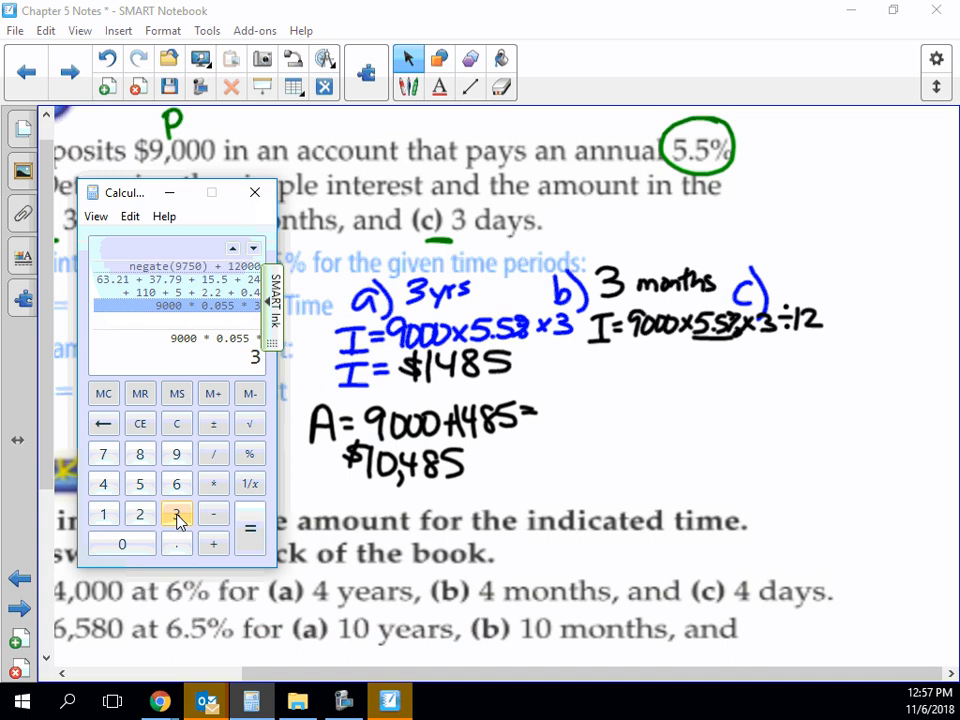
pyautogui.moveTo(212, 452)
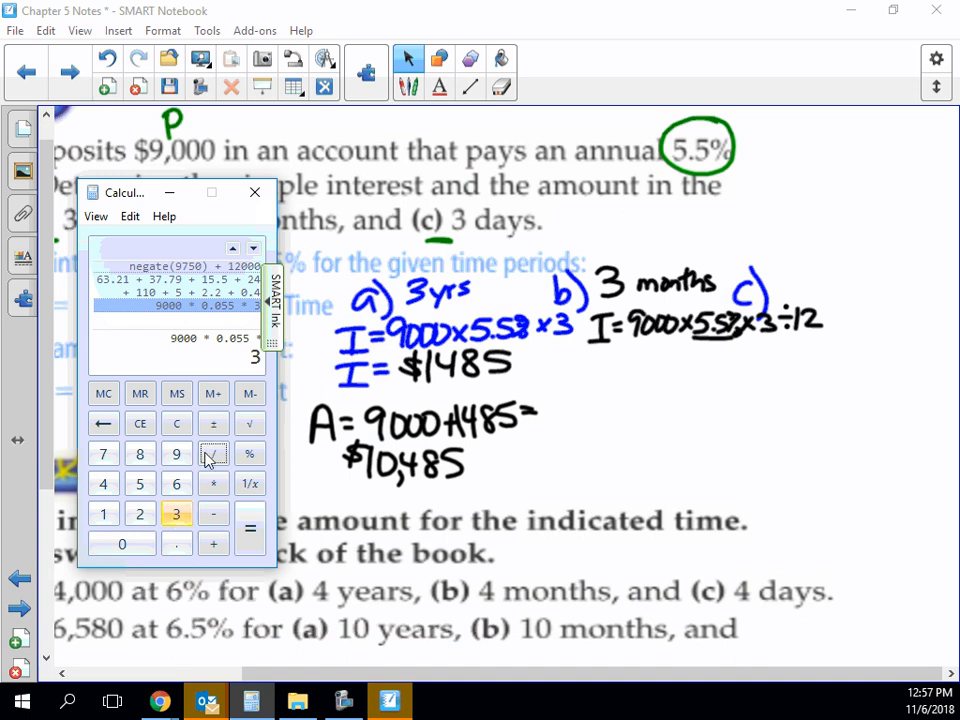
pyautogui.click(250, 530)
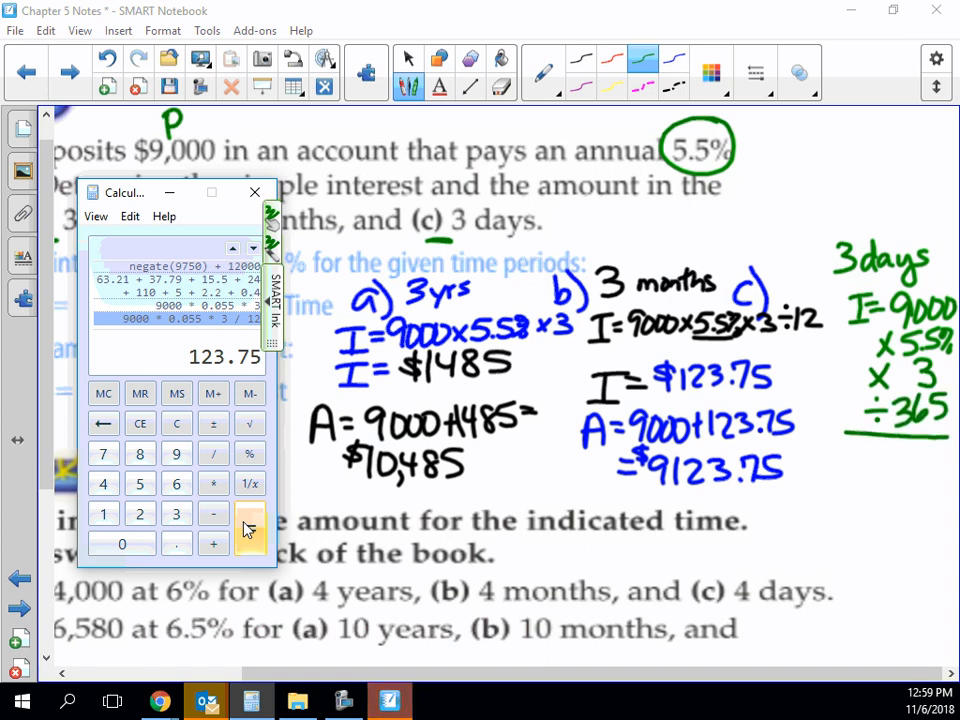
# - Compute part (c)'s three-day interest 9000 × 0.055 × 3 ÷ 365 in the Calculator
pyautogui.click(408, 58)
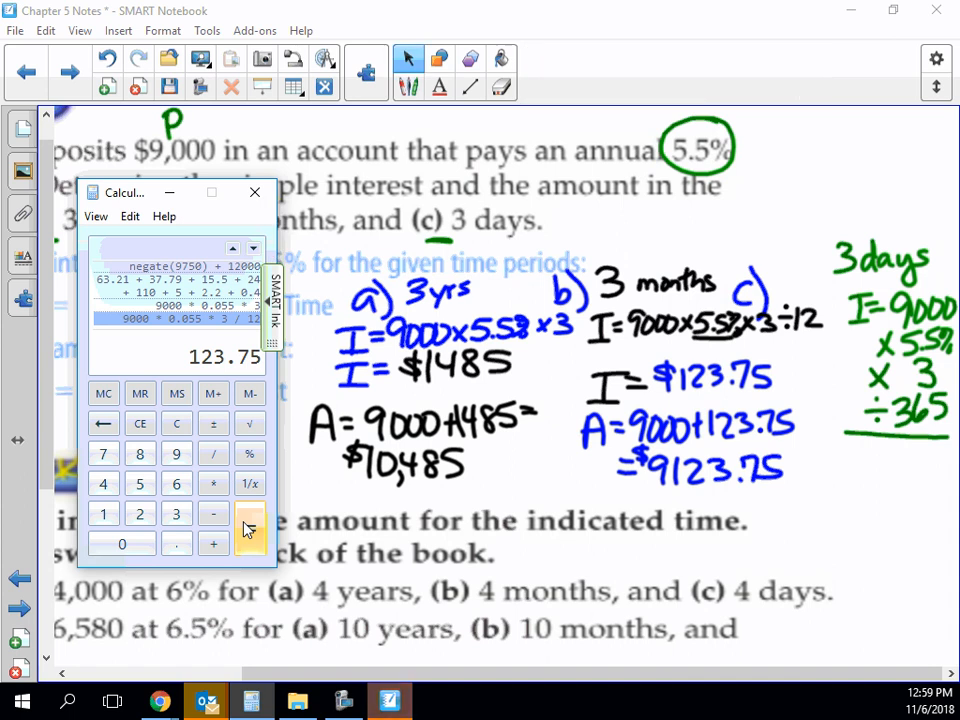
pyautogui.click(122, 544)
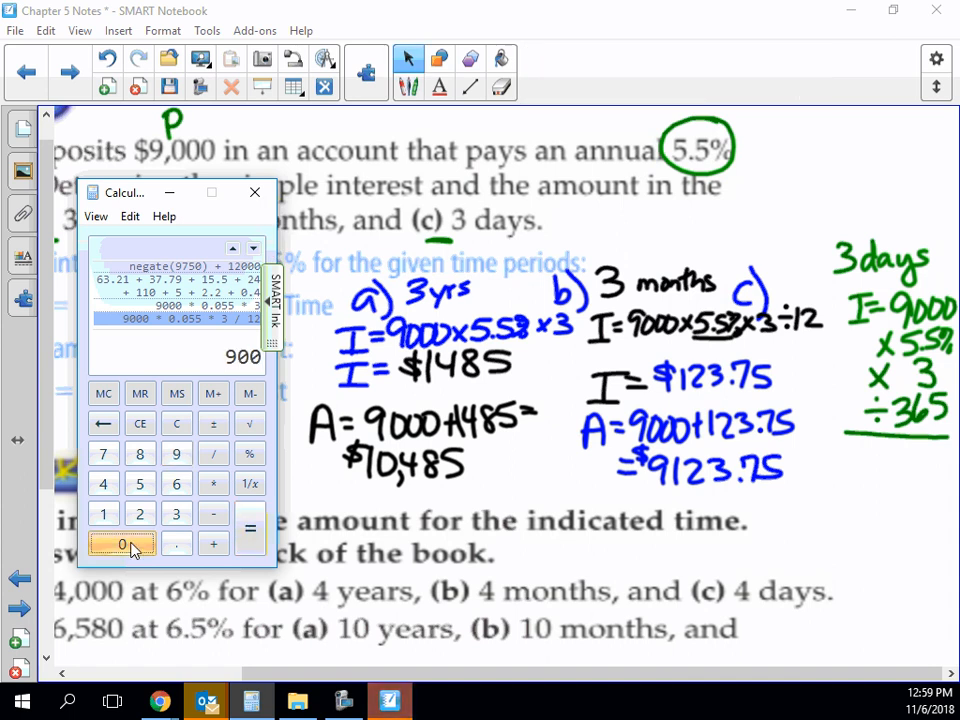
pyautogui.click(120, 544)
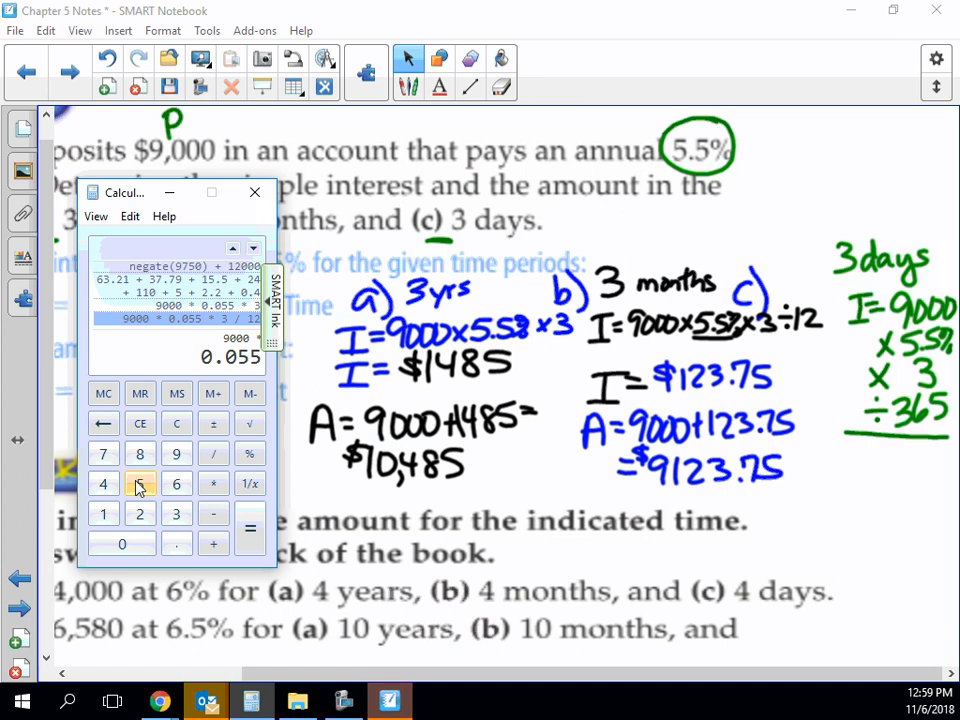
pyautogui.click(176, 514)
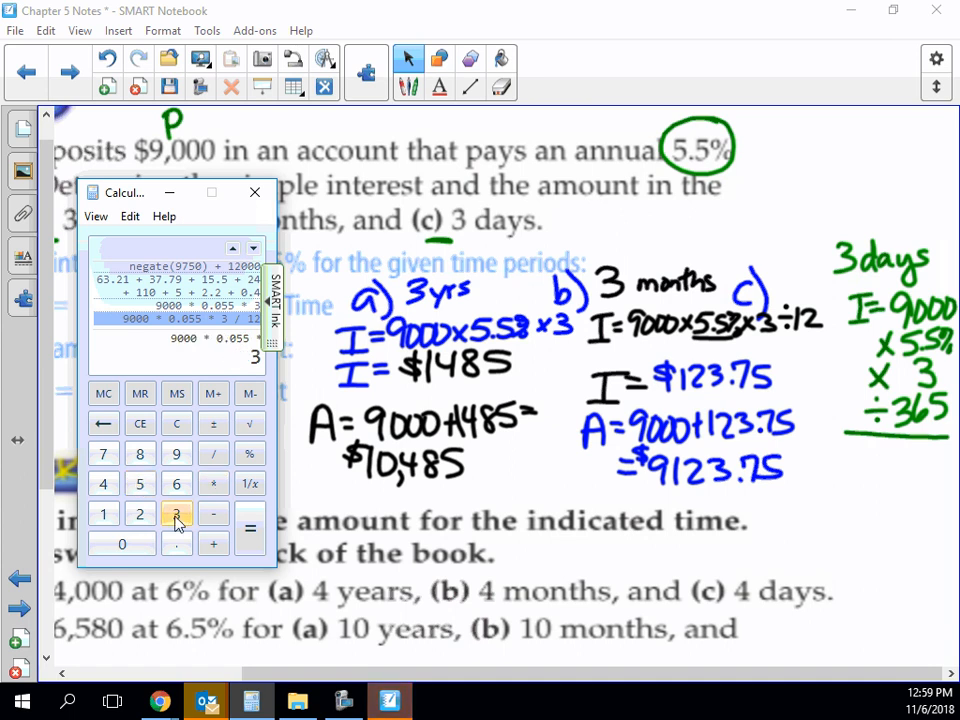
pyautogui.click(176, 512)
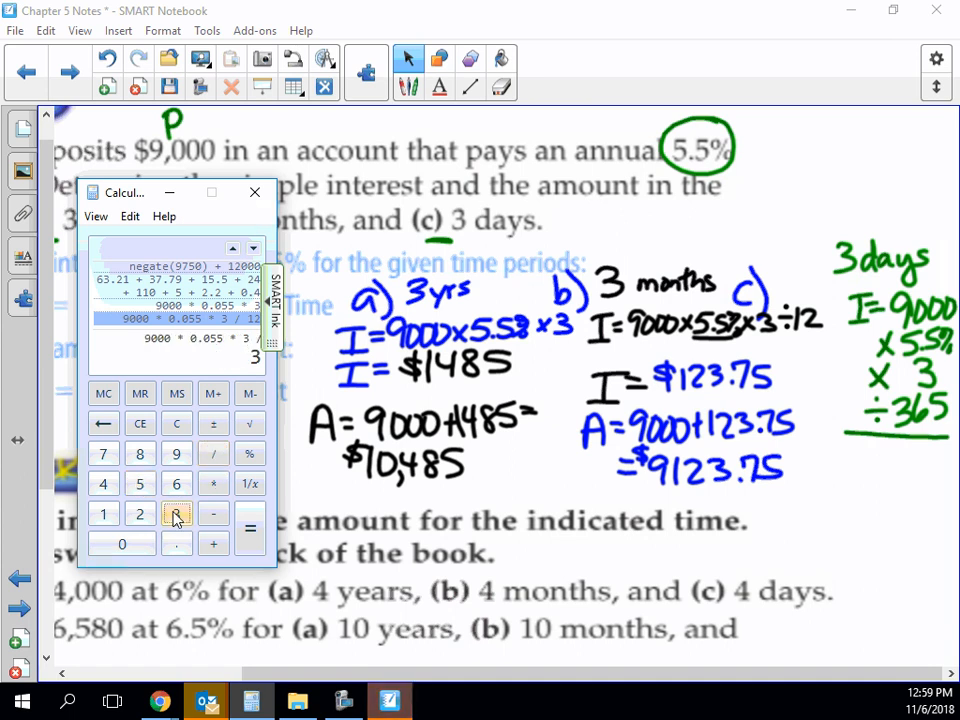
pyautogui.click(250, 528)
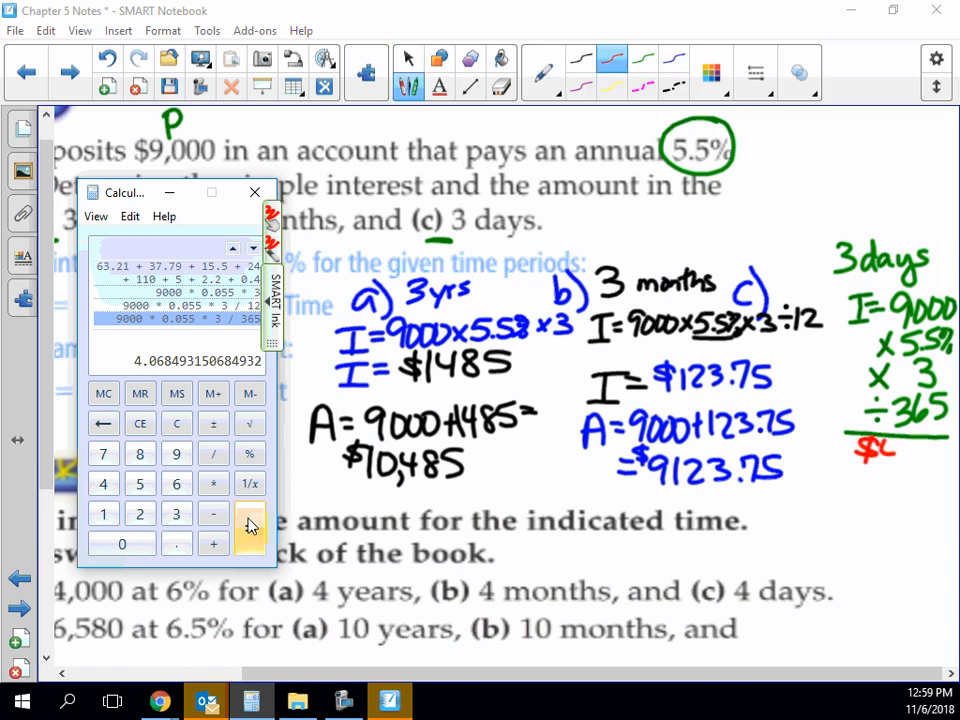
# - Write part (c)'s interest as $4.07 in red and bring the Concept Check exercises into view
pyautogui.moveTo(870, 440); pyautogui.dragTo(936, 460)
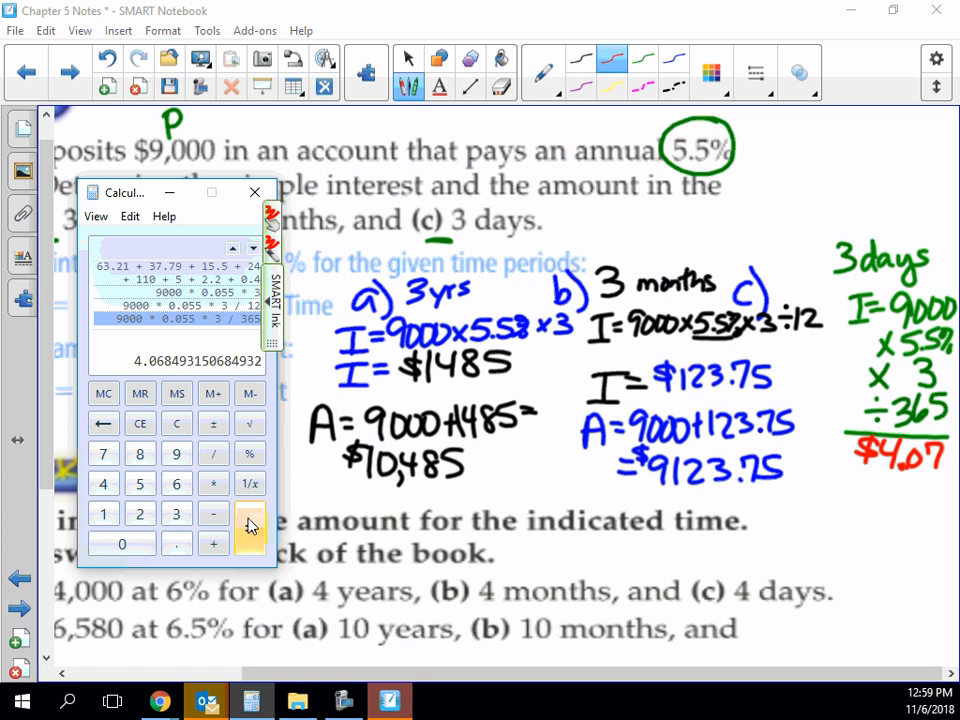
pyautogui.moveTo(796, 524); pyautogui.dragTo(856, 510)
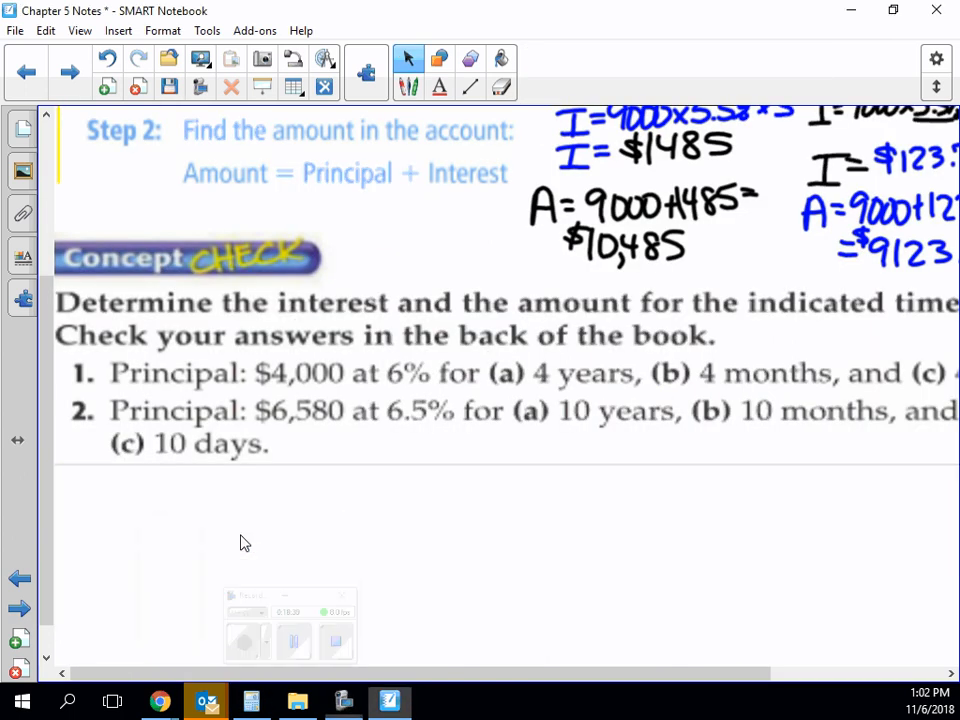
# - Write '#1) a) I = 4000 × 6% × 4 yr.' in red below the Concept Check problems
pyautogui.click(408, 58)
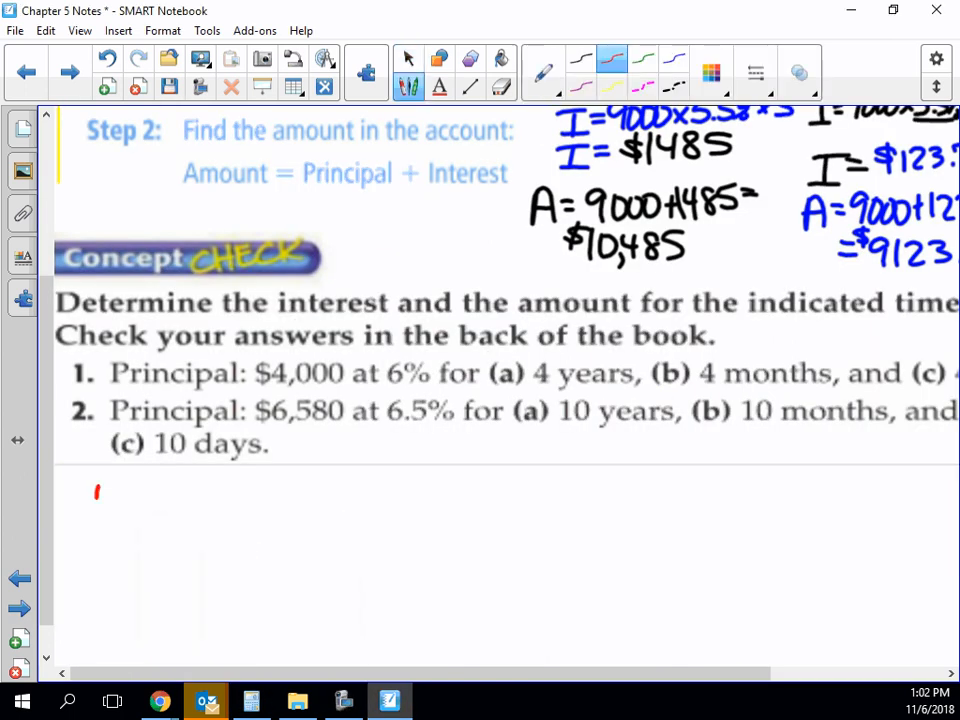
pyautogui.moveTo(96, 490); pyautogui.dragTo(164, 510)
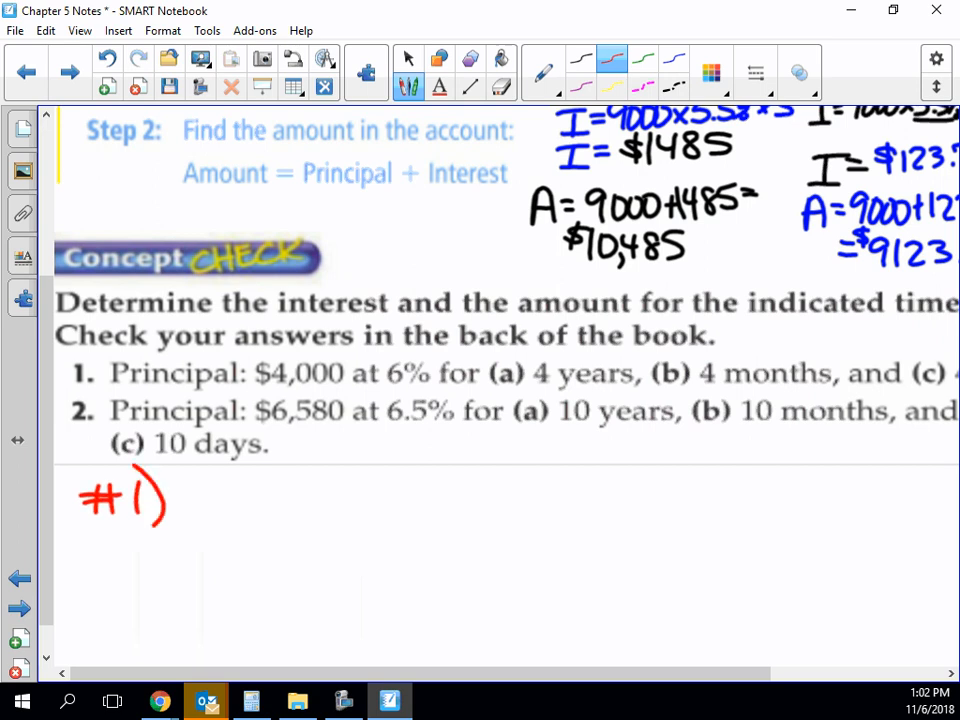
pyautogui.moveTo(210, 504); pyautogui.dragTo(230, 490)
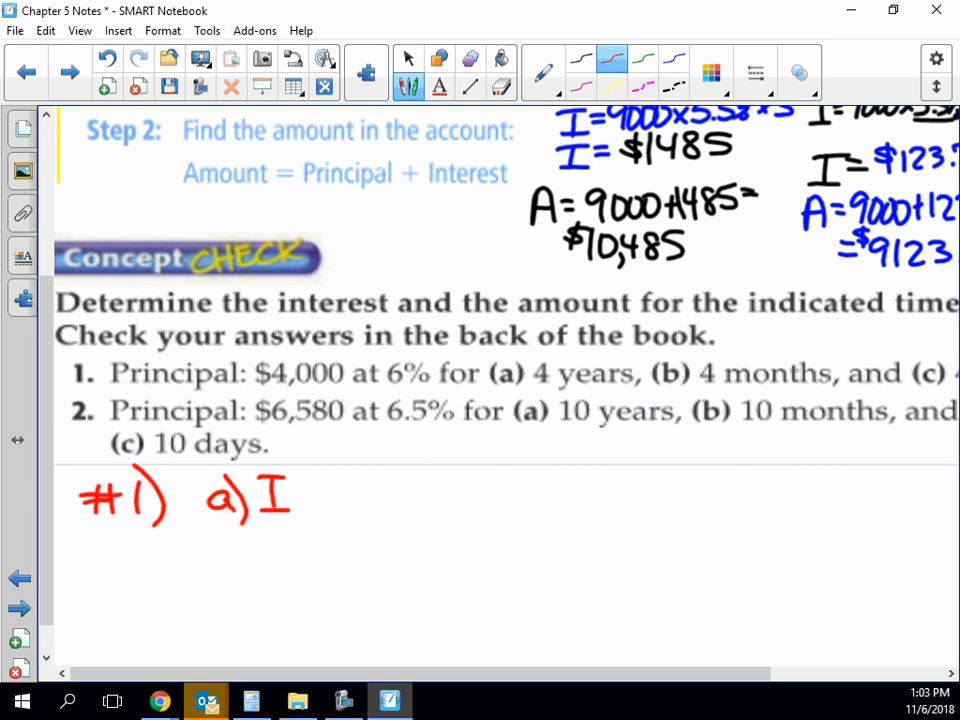
pyautogui.moveTo(290, 496); pyautogui.dragTo(336, 500)
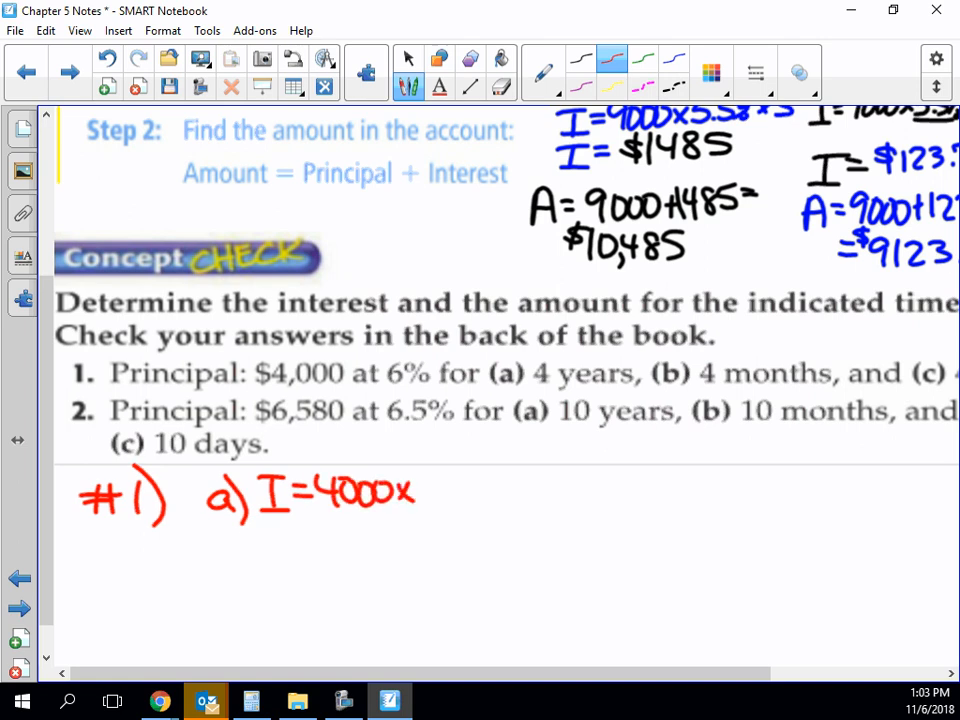
pyautogui.moveTo(424, 496); pyautogui.dragTo(490, 496)
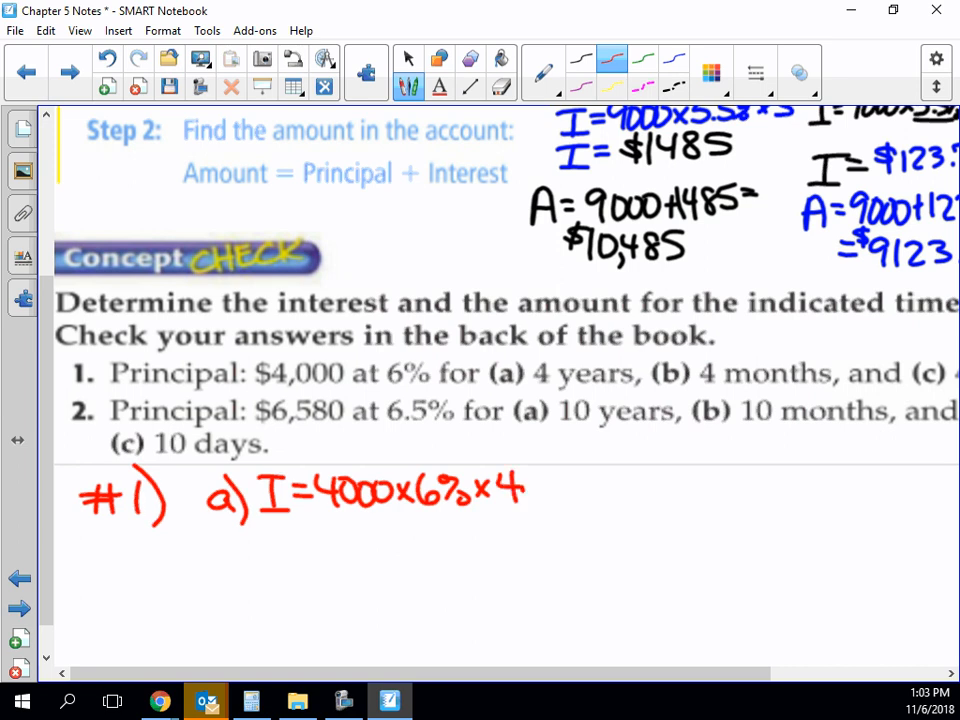
pyautogui.write('yr.')
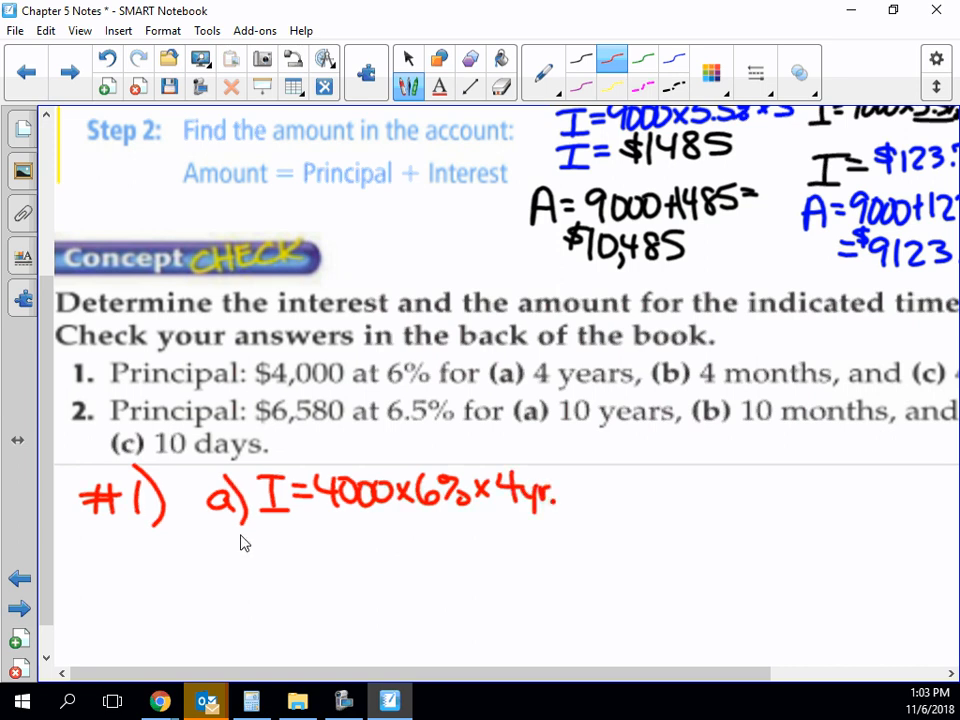
pyautogui.click(408, 58)
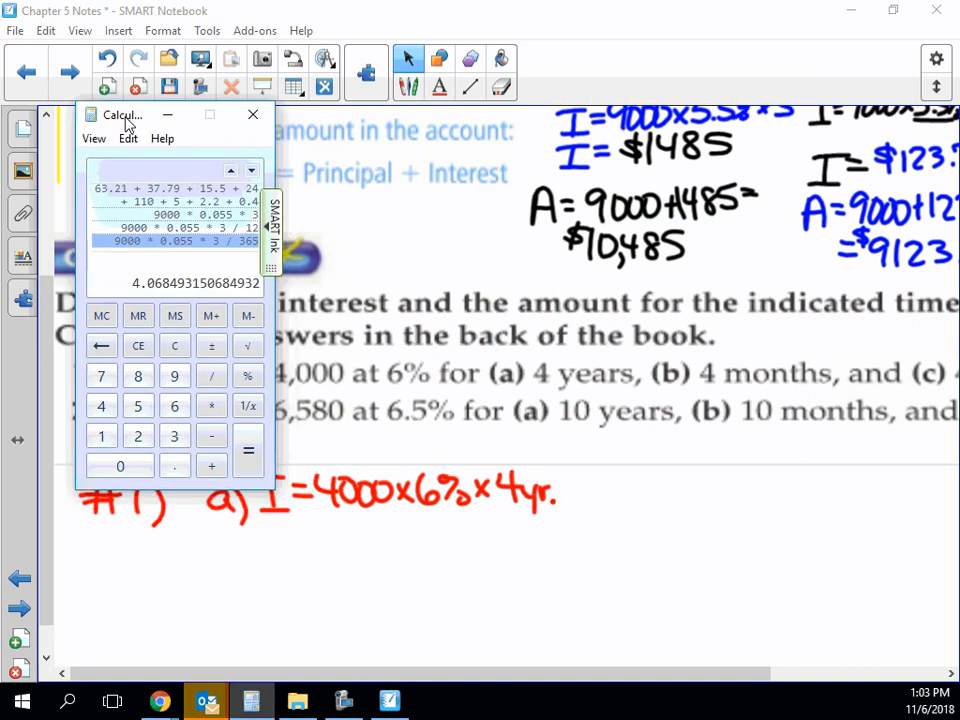
# - Compute 4000 × 0.06 × 4 = 960 in the Calculator and return to the notes
pyautogui.click(120, 446)
pyautogui.write('4000 * 0.06 *')
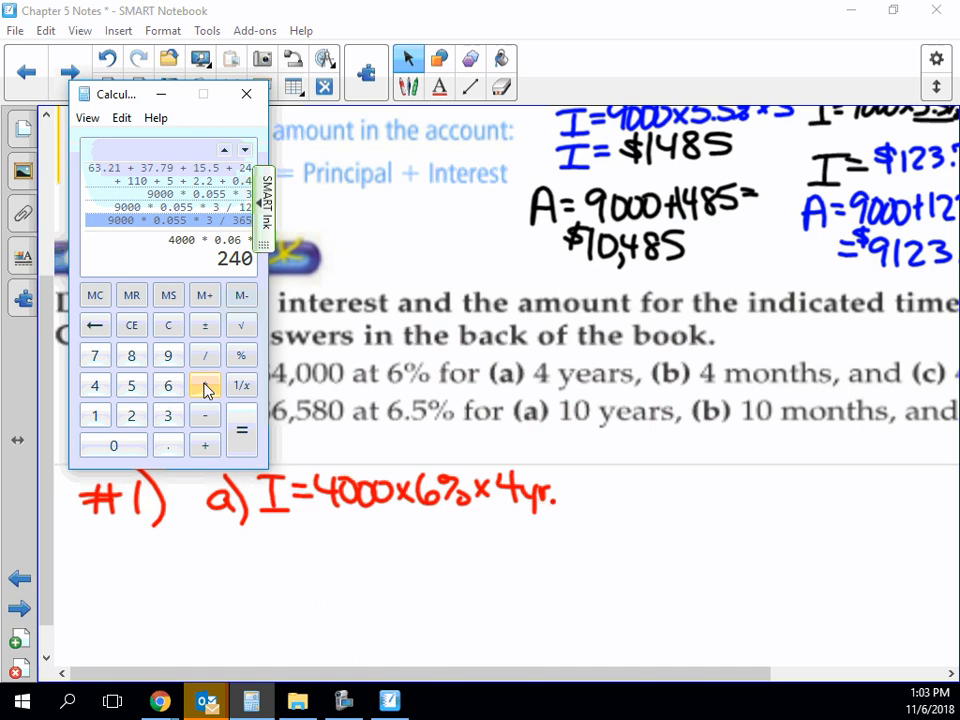
pyautogui.click(240, 430)
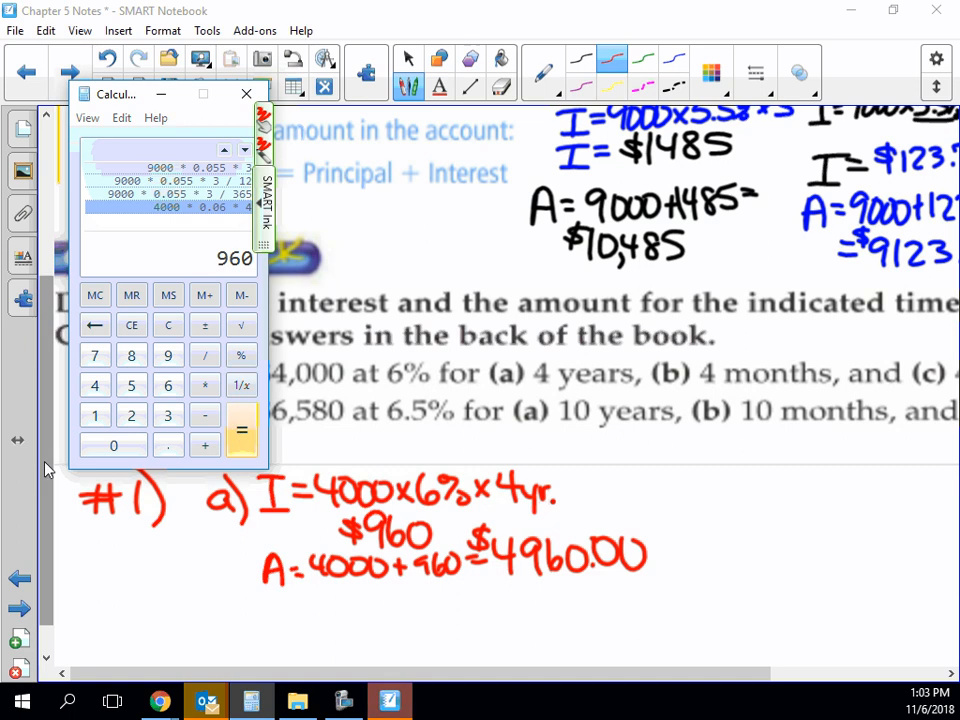
pyautogui.click(246, 94)
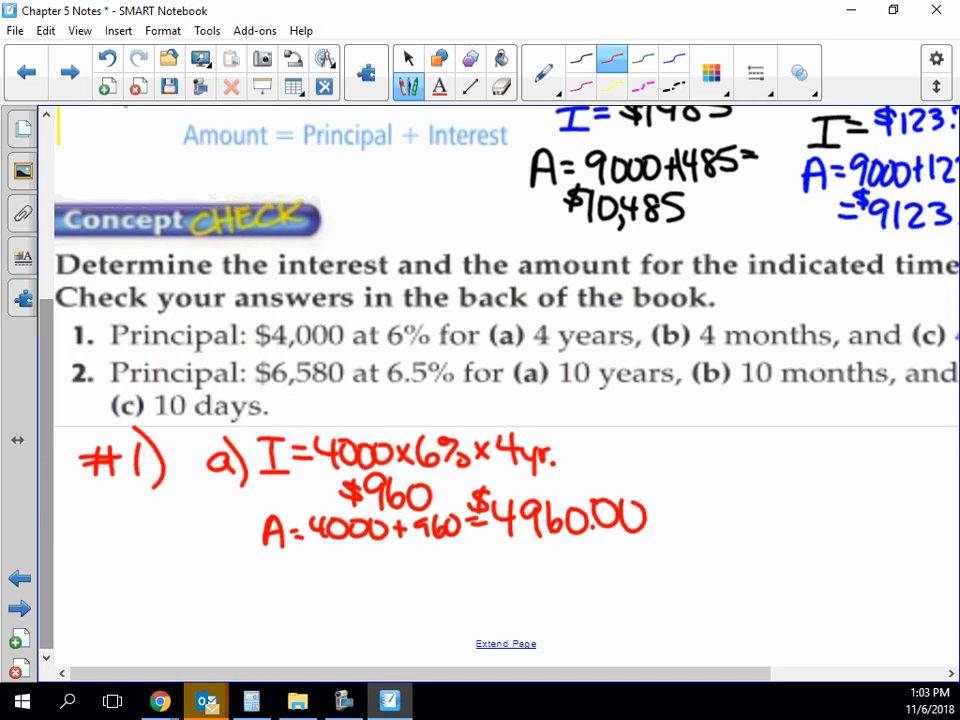
# - Write 'b) I = 4000 × 6% × 4 ÷ 12 =' under part (a) and bring up the Calculator
pyautogui.moveTo(236, 556); pyautogui.dragTo(264, 580)
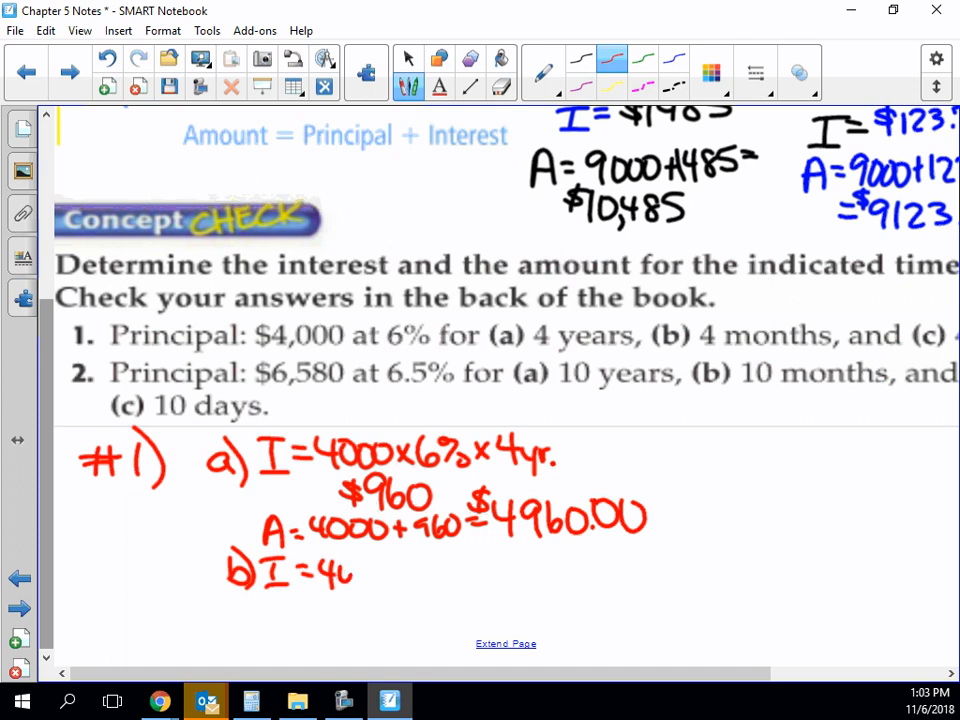
pyautogui.write('4000×6')
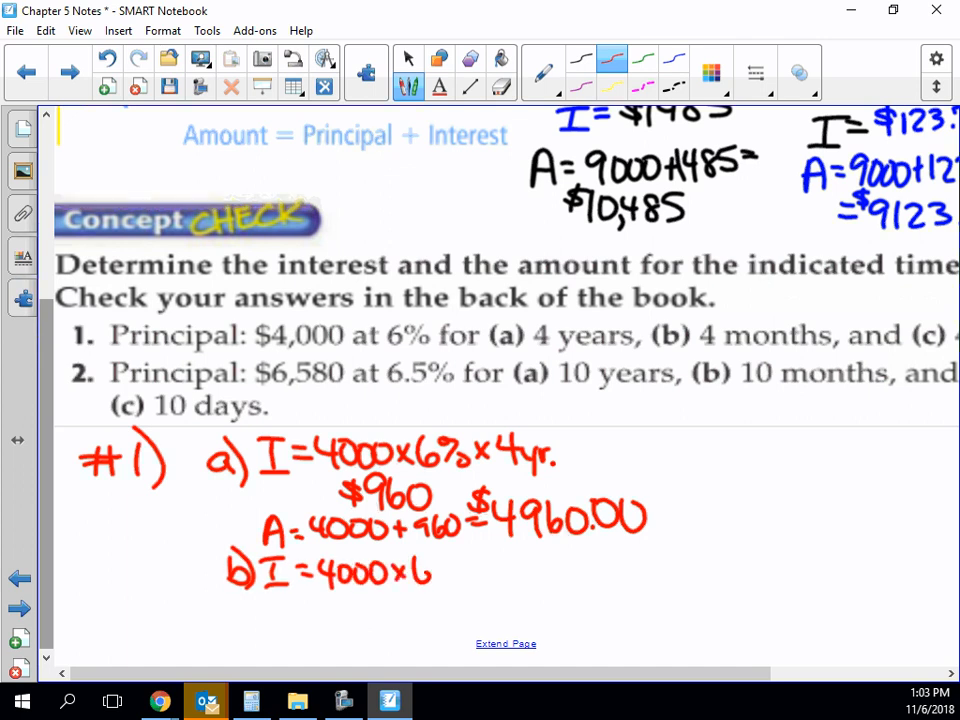
pyautogui.click(456, 572)
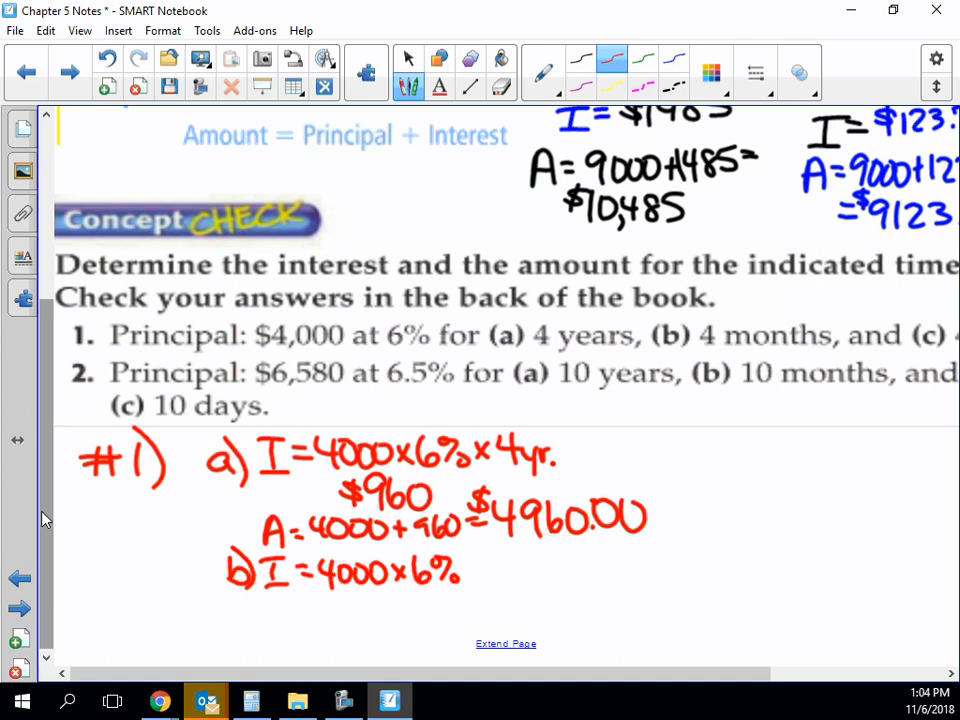
pyautogui.moveTo(470, 564); pyautogui.dragTo(516, 560)
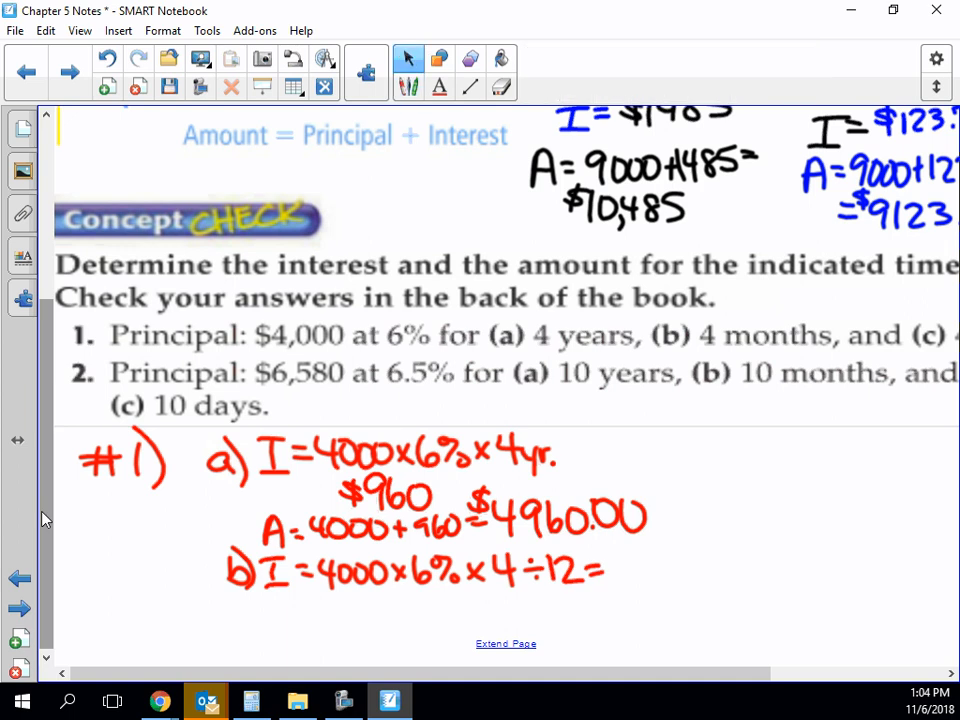
pyautogui.click(252, 700)
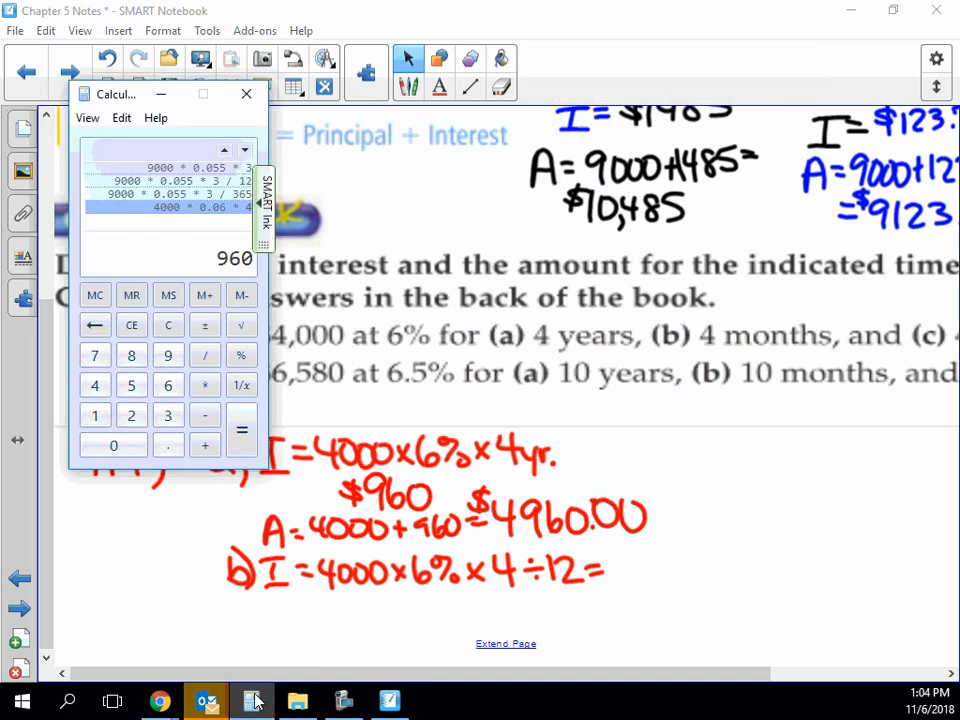
# - Compute 4000 × 0.06 × 4 ÷ 12 = 80 in the Calculator and return to the notes
pyautogui.click(112, 444)
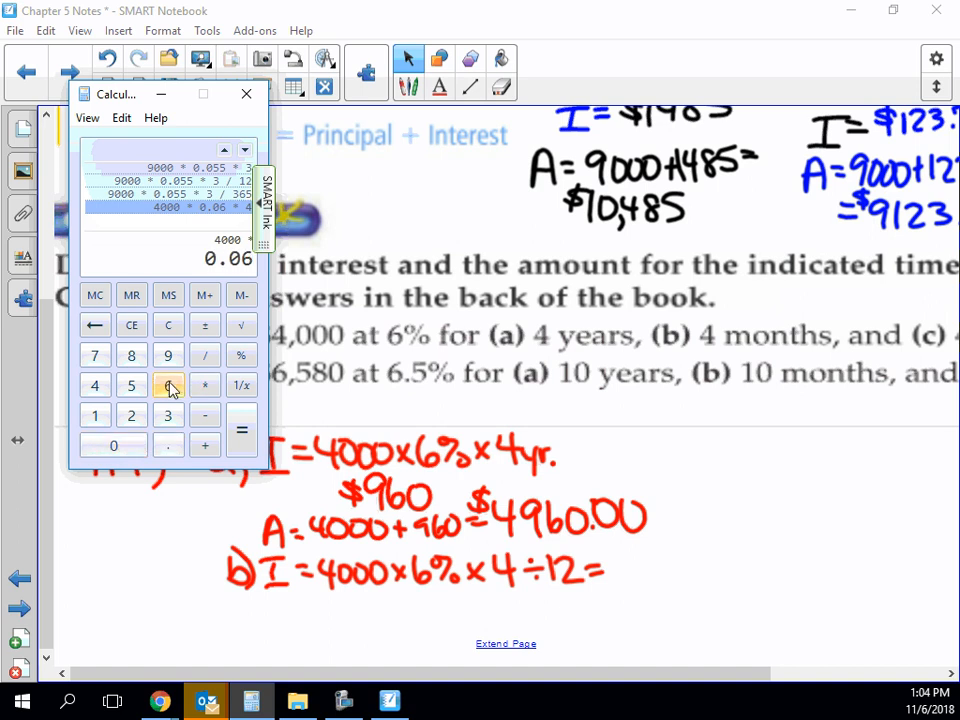
pyautogui.click(96, 384)
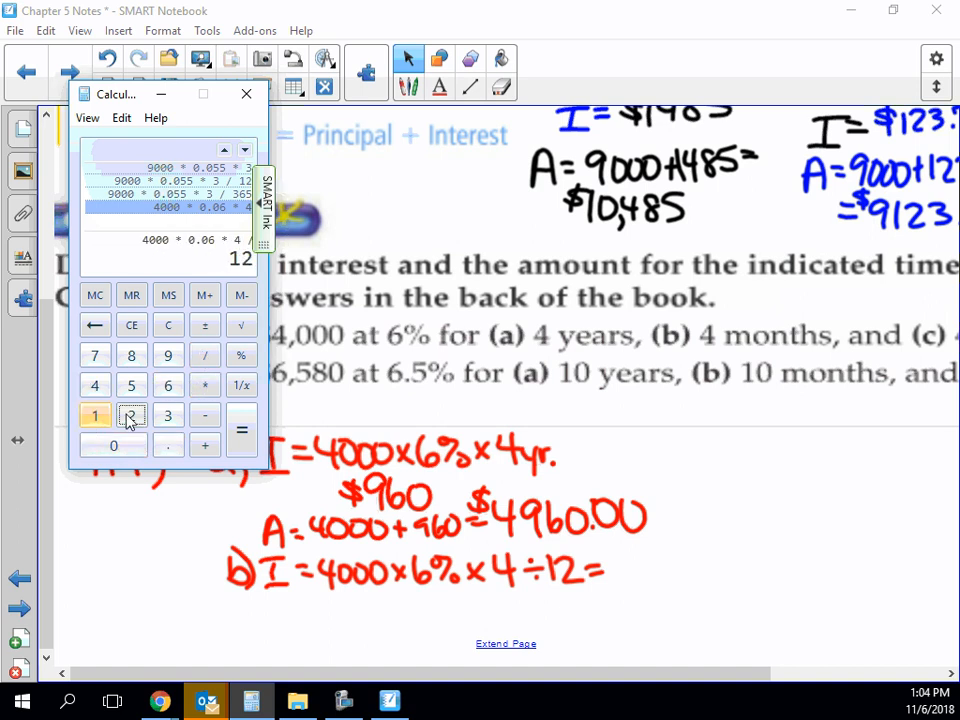
pyautogui.click(240, 430)
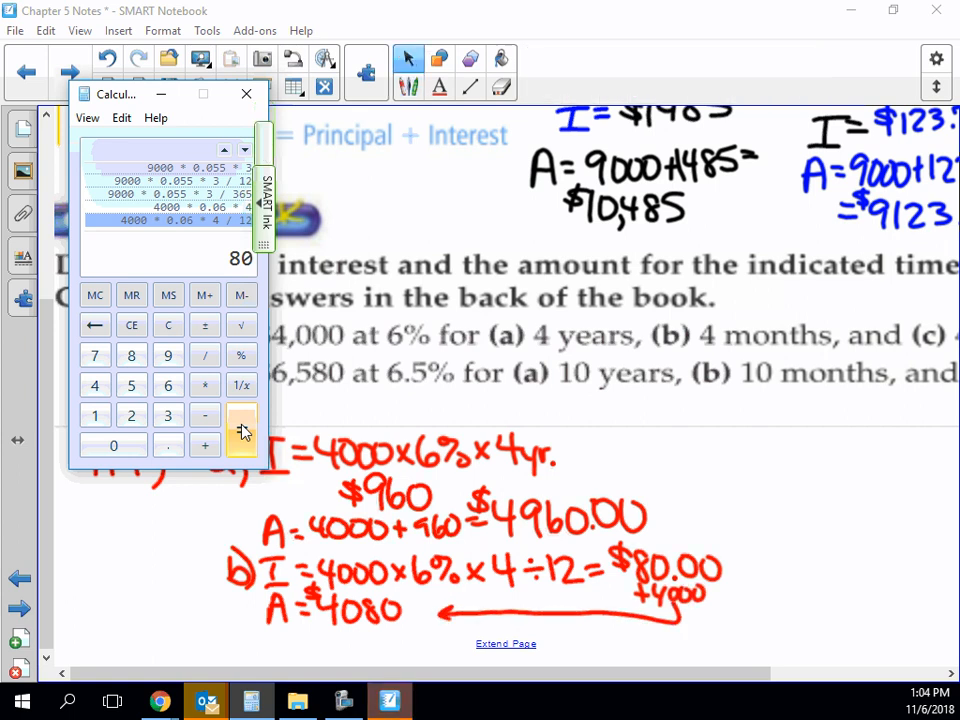
pyautogui.click(246, 94)
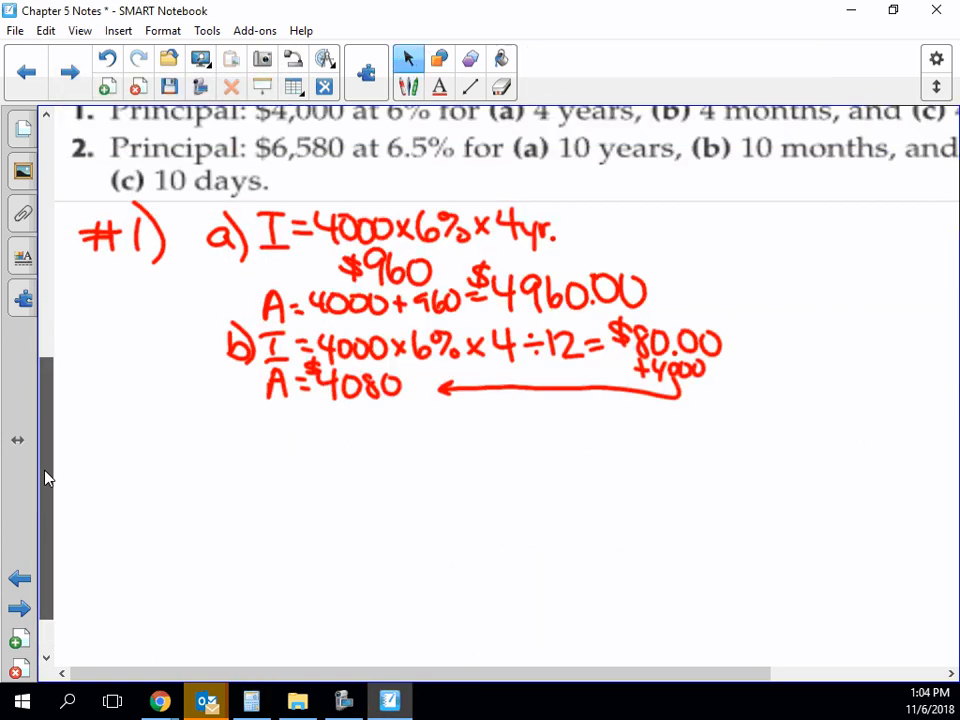
# - Draw a dividing line and write 'c) I = 4000 × 6% × 4 ÷ 365 =' beneath part (b)
pyautogui.scroll(-3)
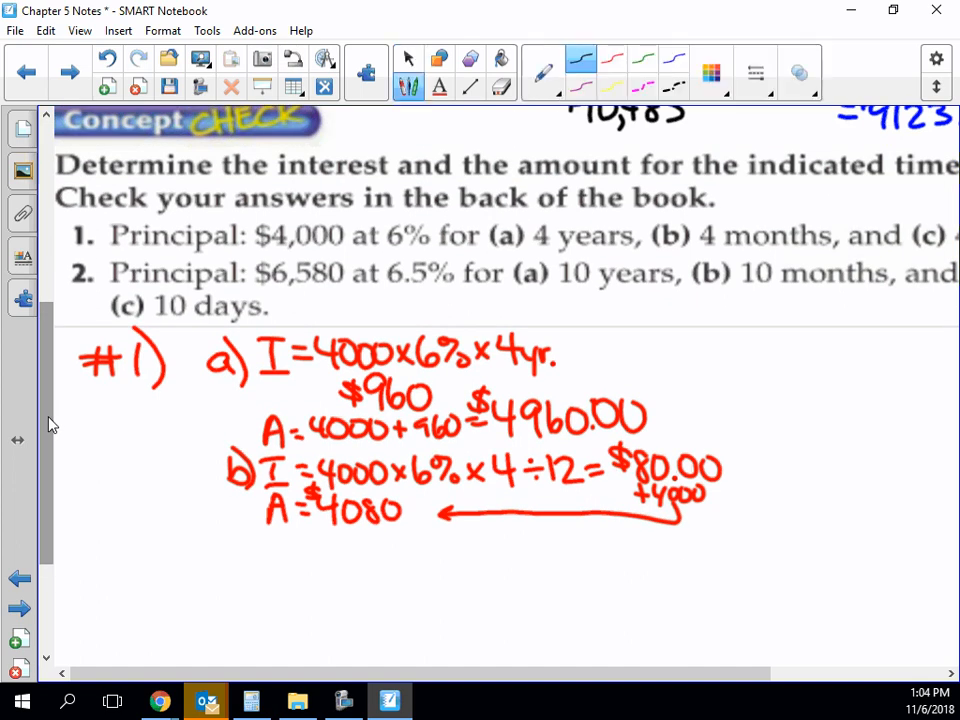
pyautogui.moveTo(144, 452); pyautogui.dragTo(856, 430)
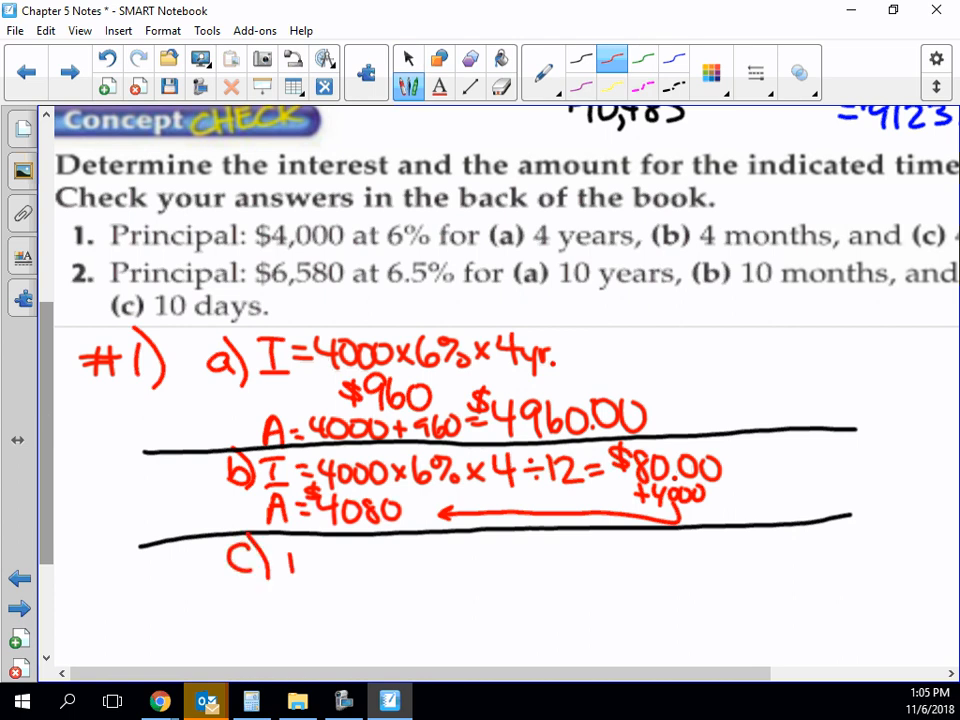
pyautogui.moveTo(280, 560); pyautogui.dragTo(380, 560)
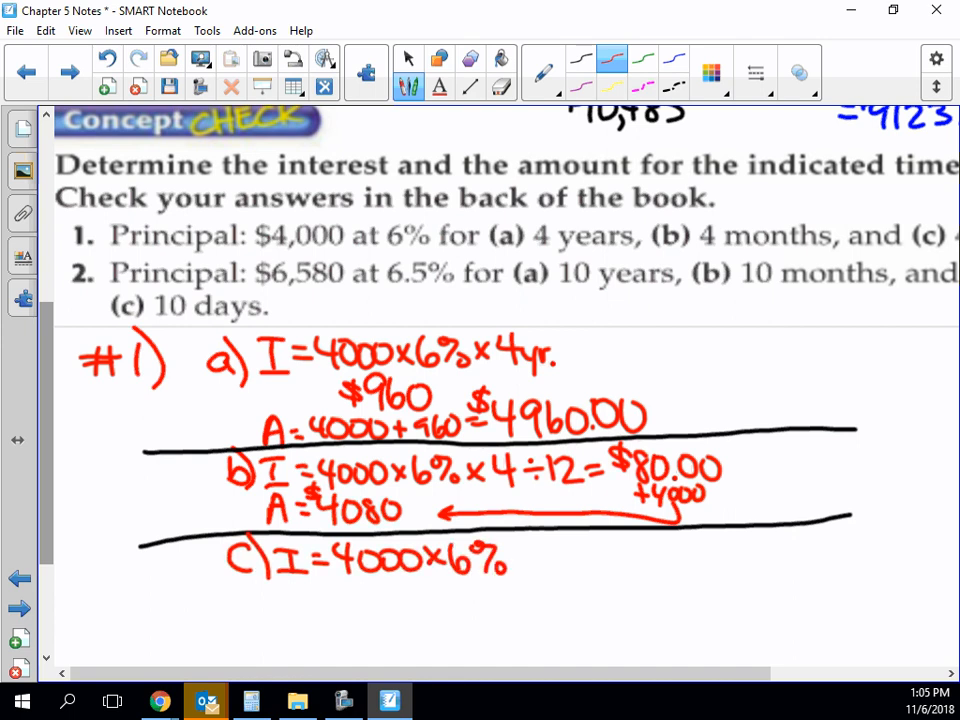
pyautogui.moveTo(516, 570); pyautogui.dragTo(524, 550)
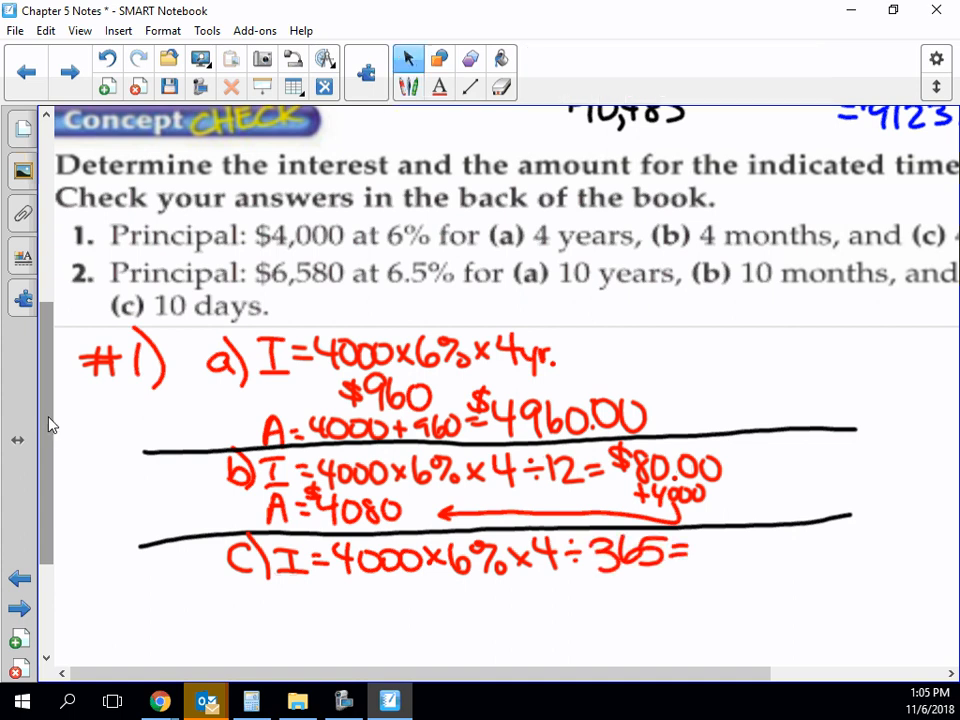
pyautogui.click(252, 700)
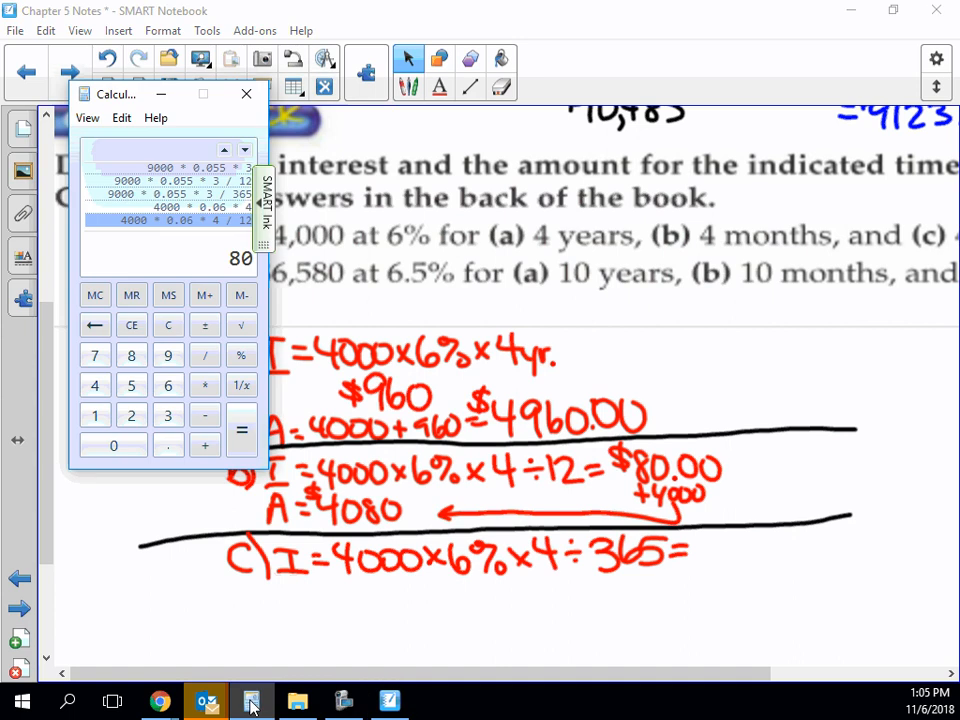
# - Compute 4000 × 0.06 × 4 ÷ 365 ≈ 2.63 and start writing part (c)'s amount line
pyautogui.click(96, 324)
pyautogui.write('4000')
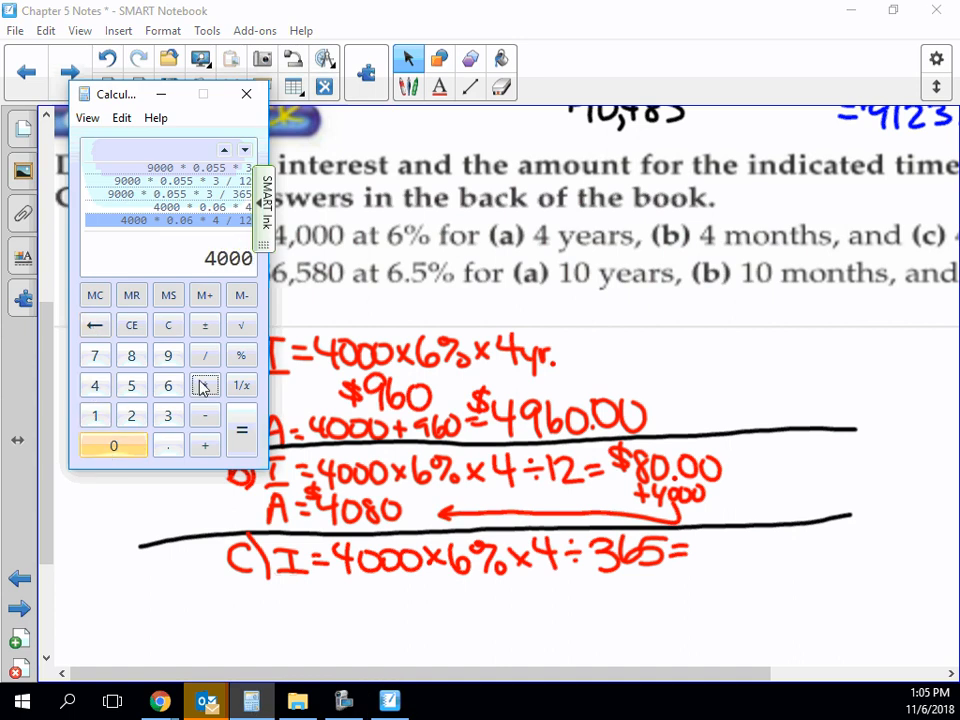
pyautogui.click(168, 386)
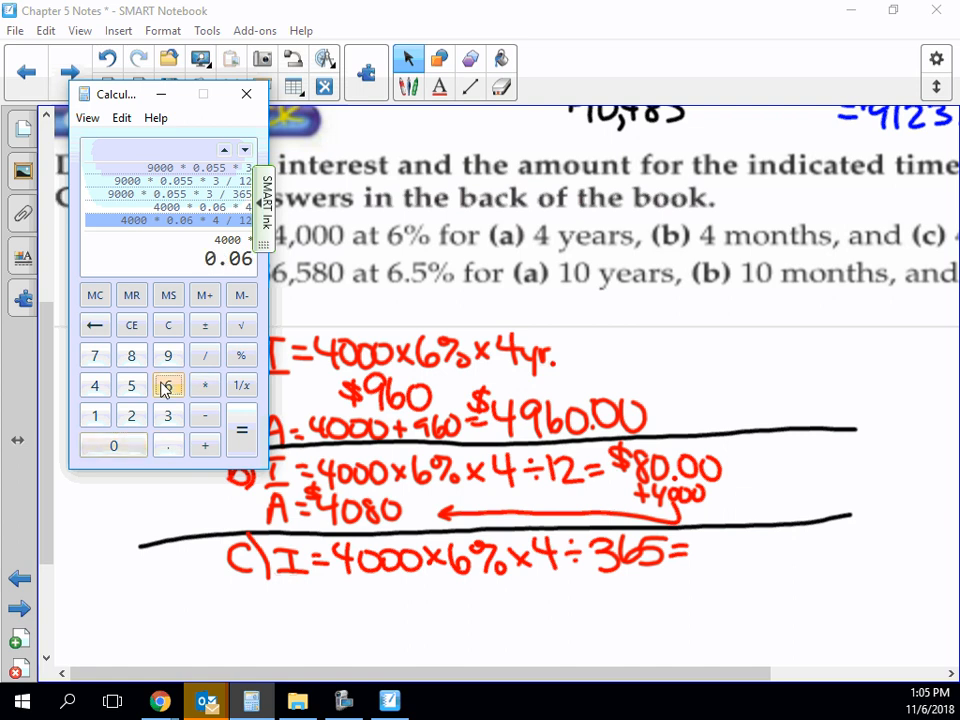
pyautogui.click(240, 430)
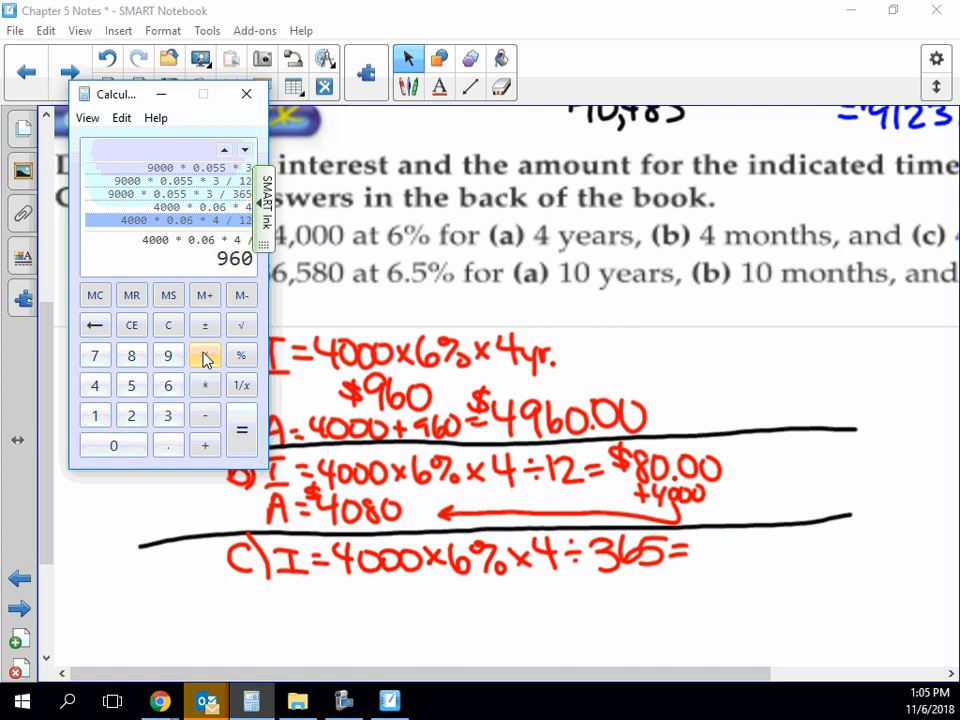
pyautogui.click(240, 430)
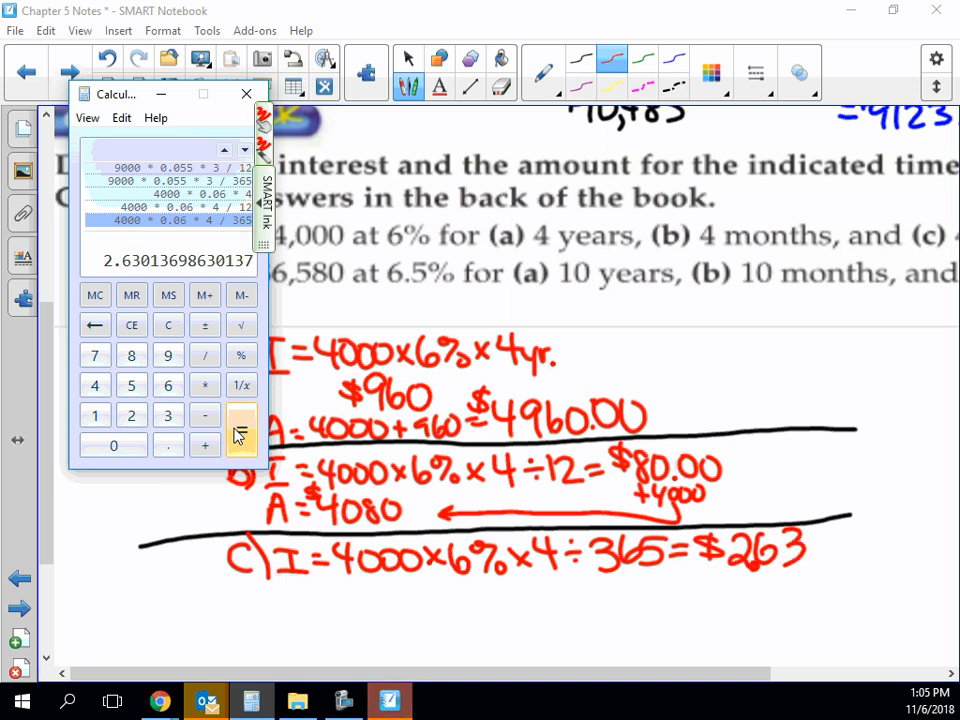
pyautogui.moveTo(270, 600); pyautogui.dragTo(304, 636)
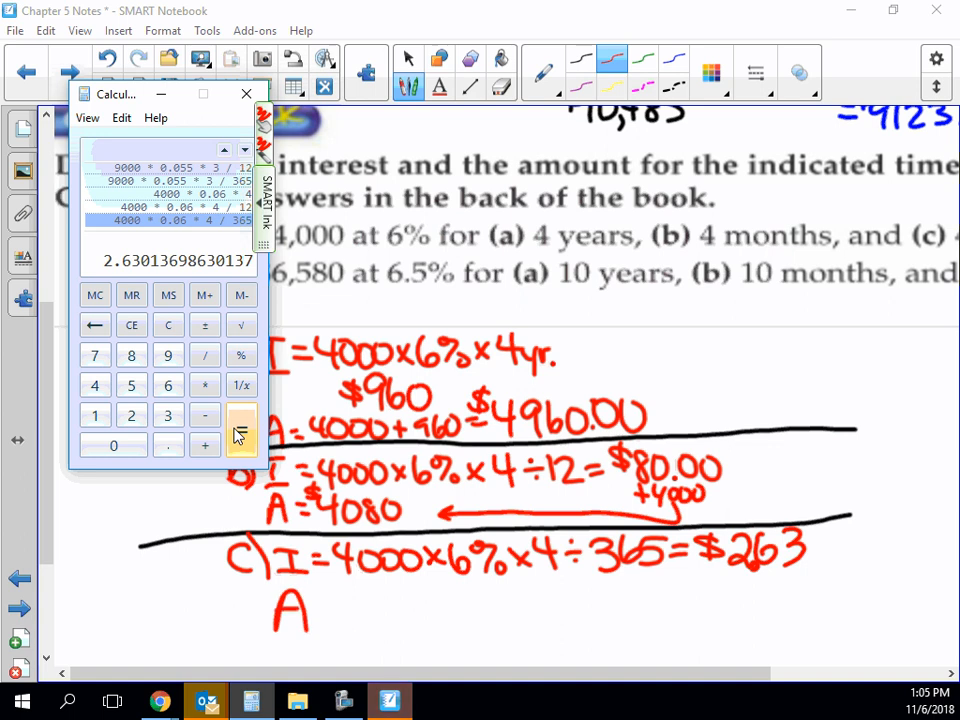